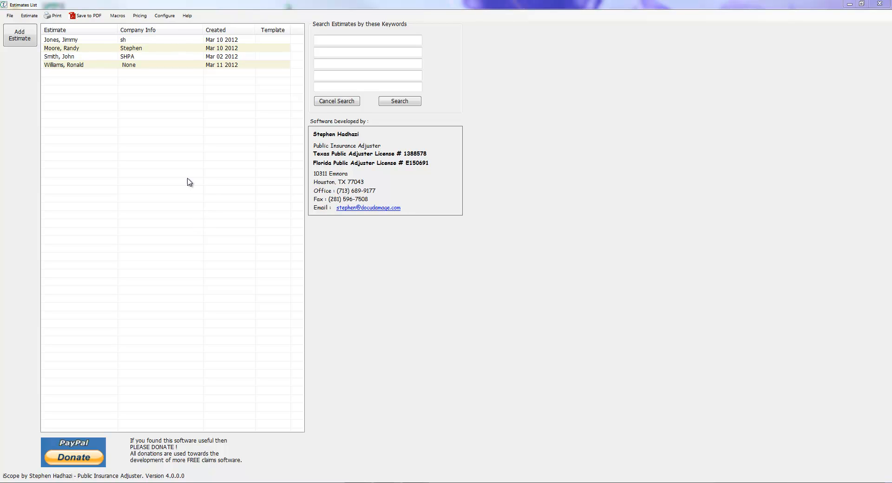
pyautogui.moveTo(202, 162)
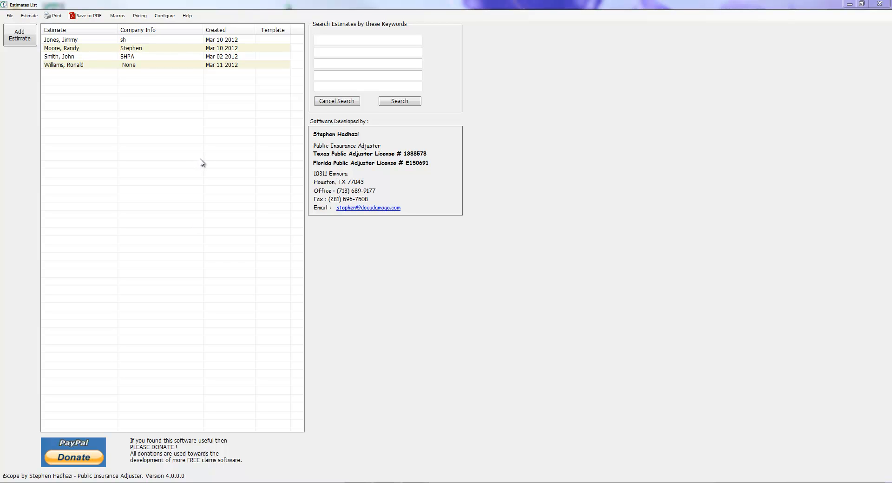
pyautogui.moveTo(135, 45)
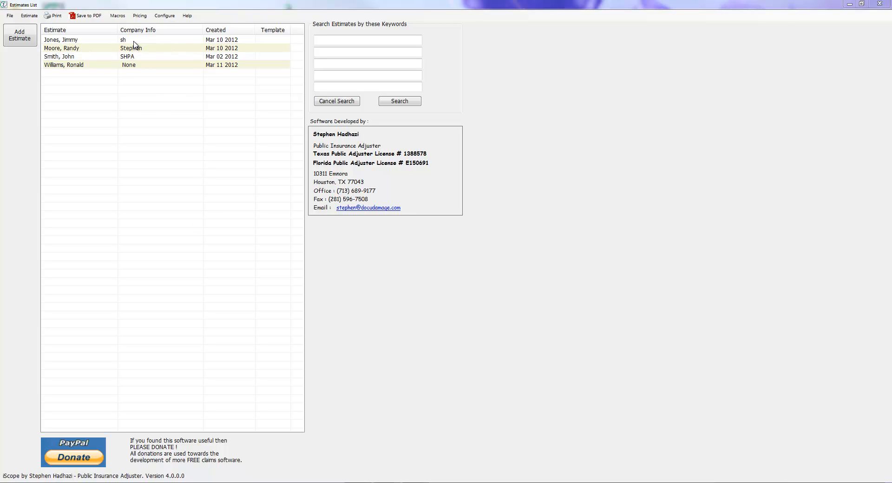
pyautogui.click(131, 48)
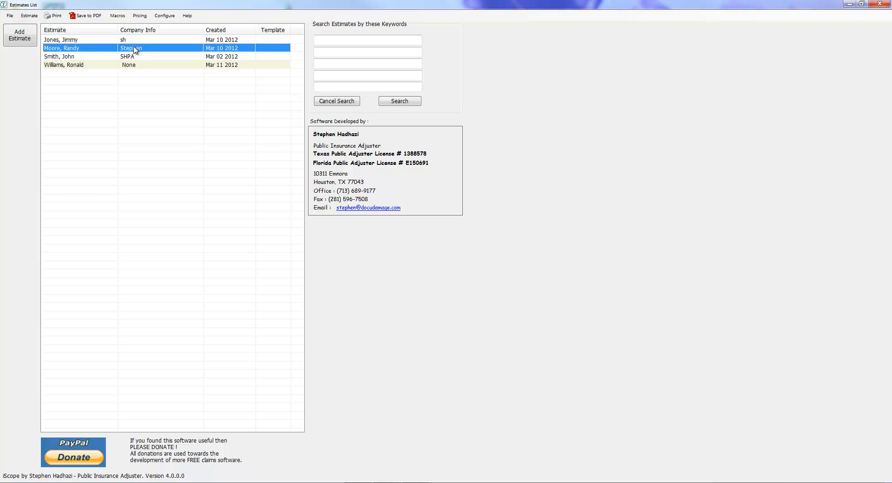
pyautogui.doubleClick(61, 47)
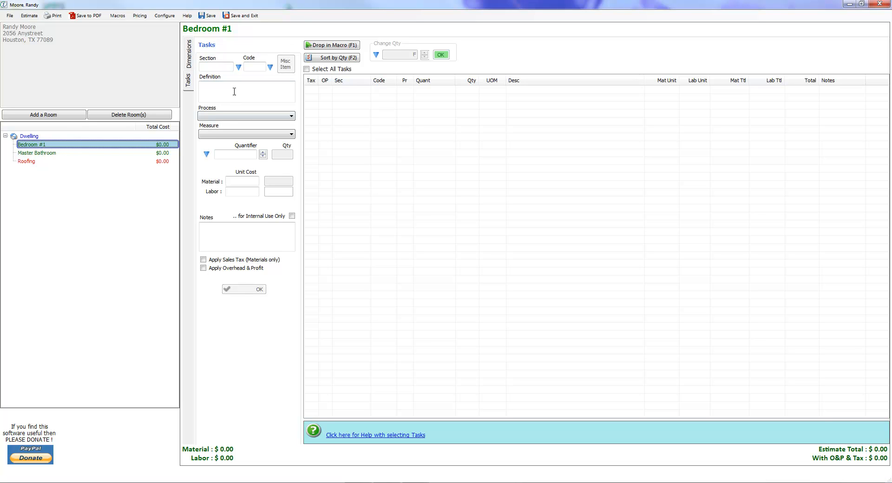
pyautogui.moveTo(239, 67)
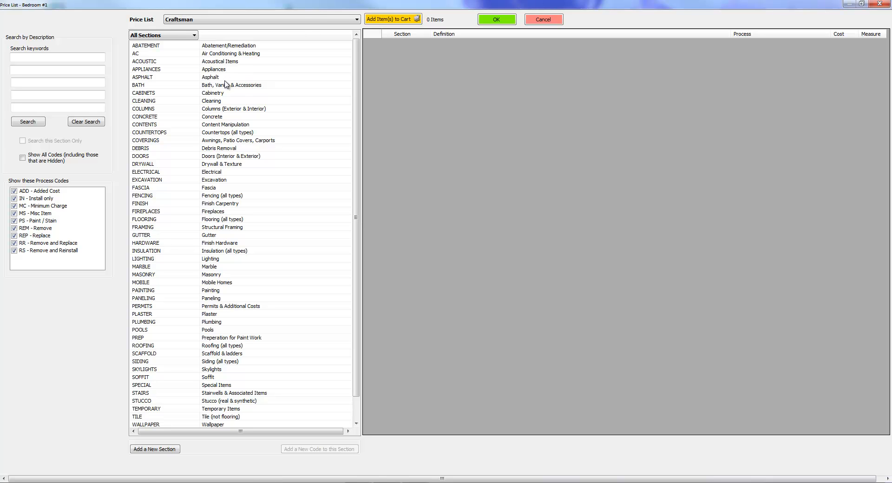
pyautogui.moveTo(241, 178)
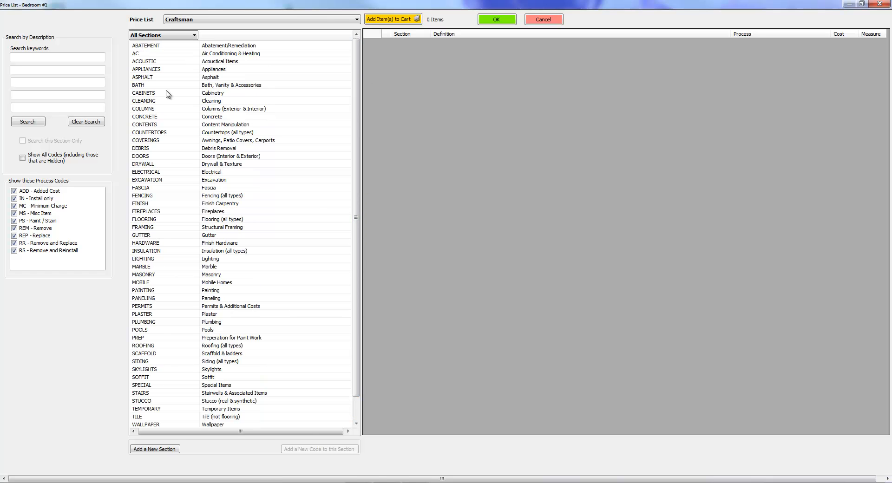
pyautogui.moveTo(168, 160)
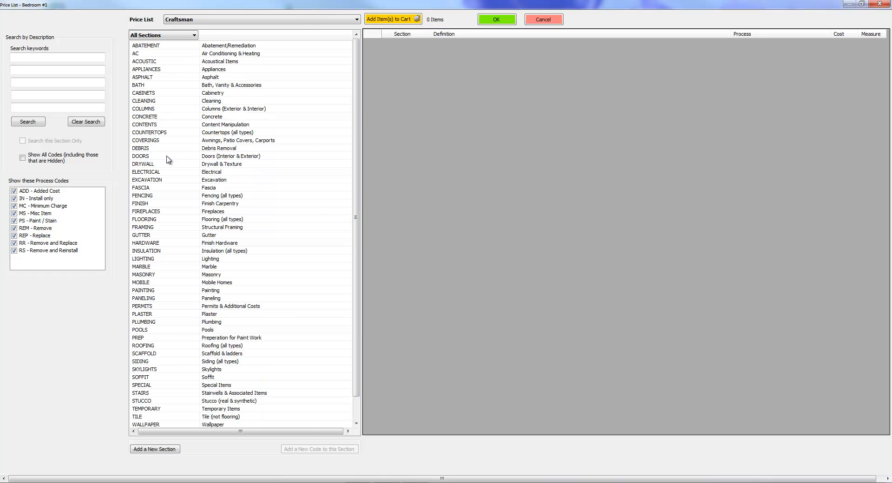
pyautogui.moveTo(143, 190)
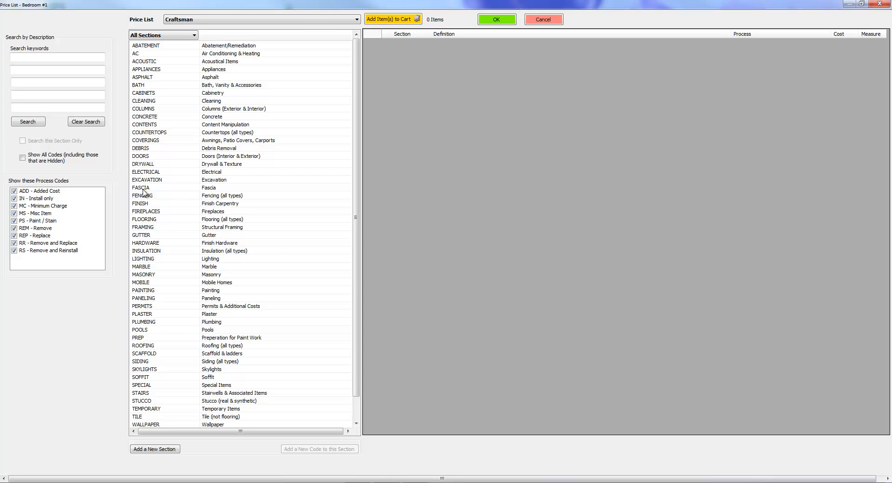
pyautogui.moveTo(167, 314)
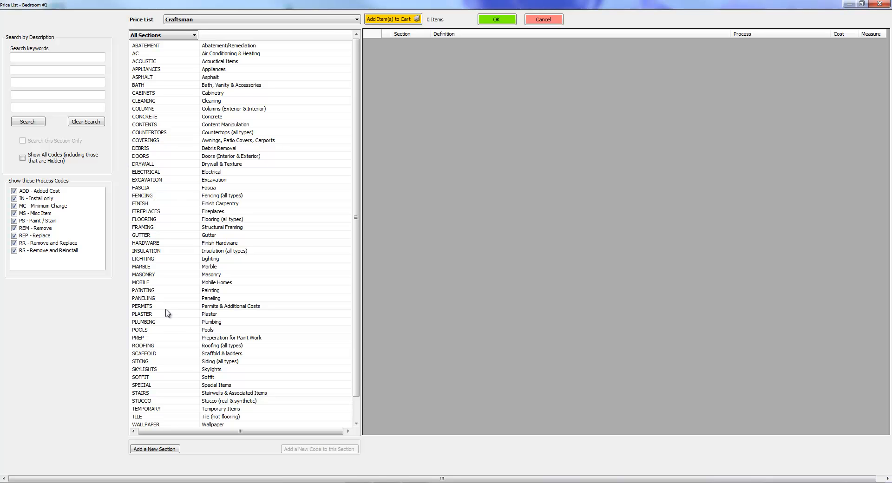
pyautogui.moveTo(166, 221)
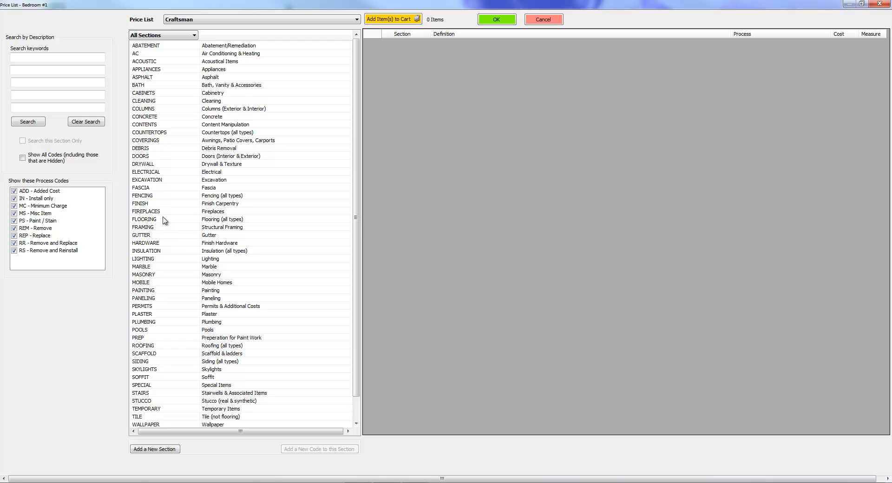
pyautogui.moveTo(152, 118)
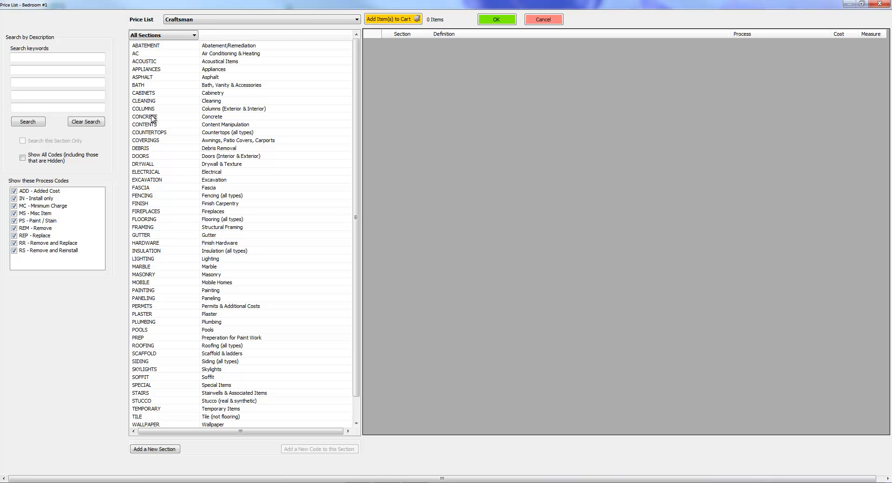
pyautogui.moveTo(152, 169)
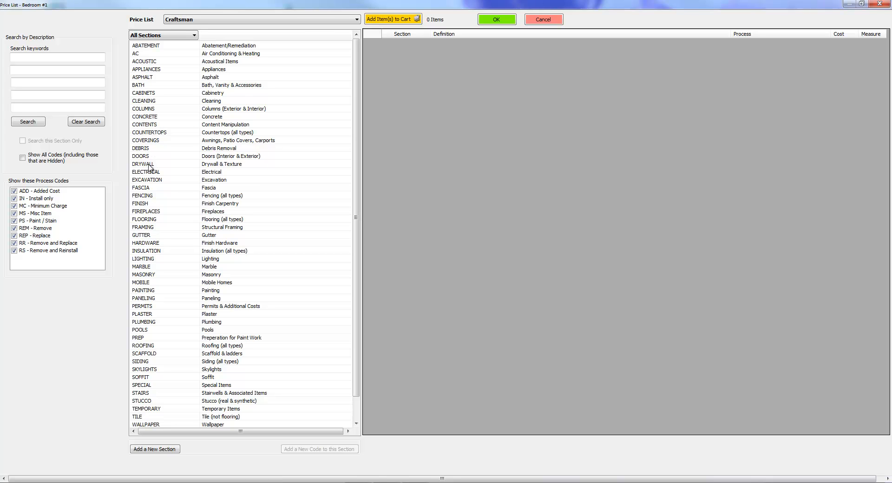
pyautogui.moveTo(151, 279)
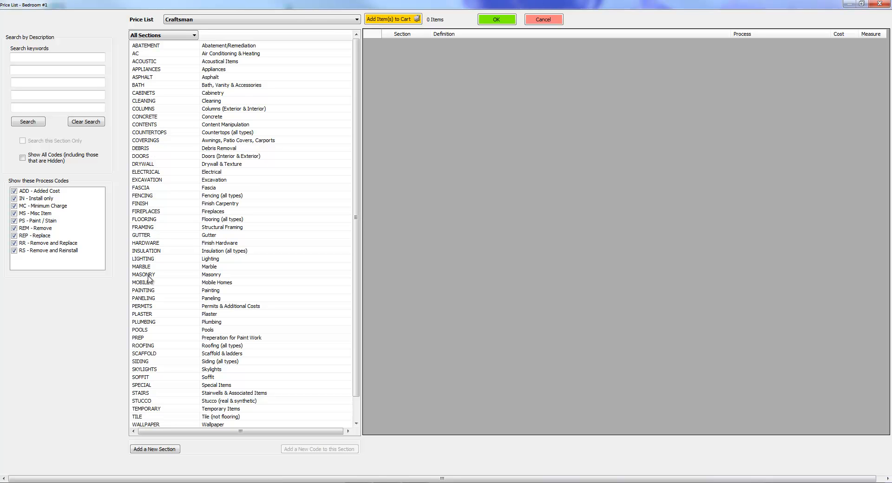
pyautogui.moveTo(156, 175)
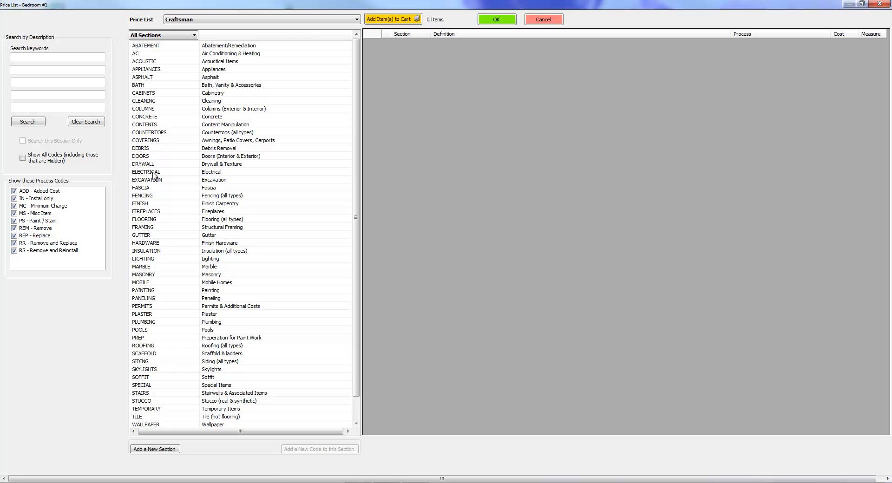
pyautogui.moveTo(155, 175)
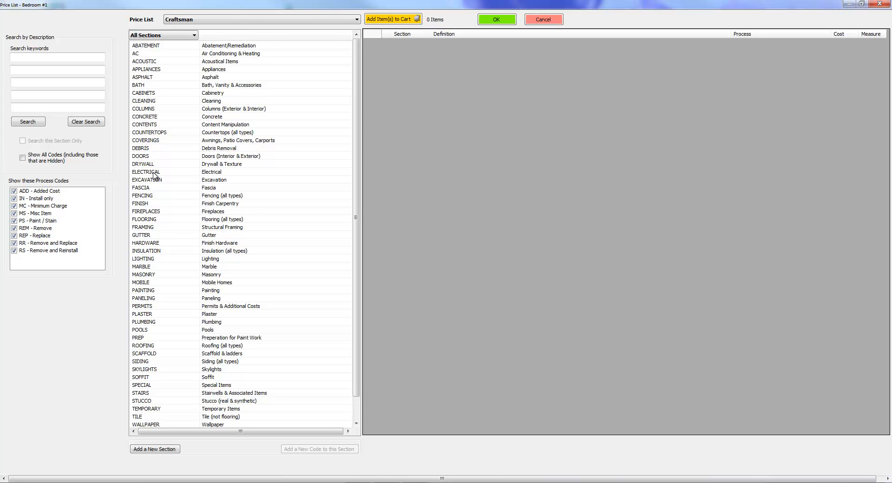
pyautogui.moveTo(147, 215)
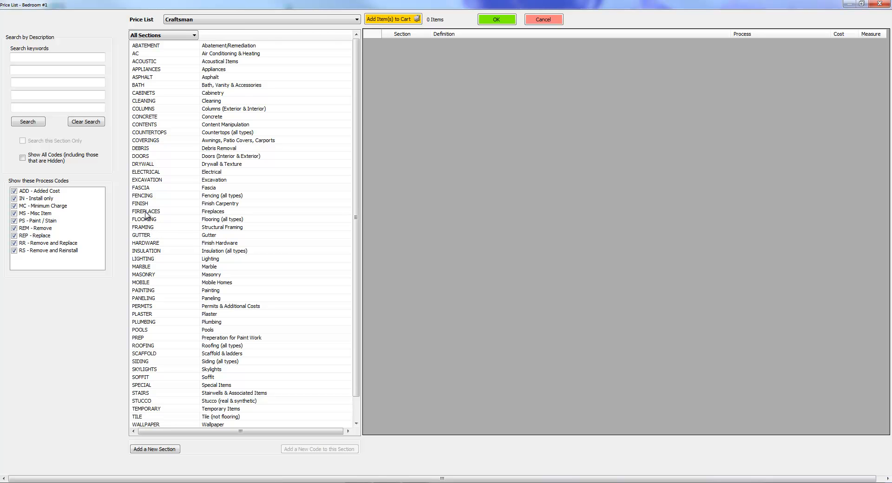
pyautogui.moveTo(147, 225)
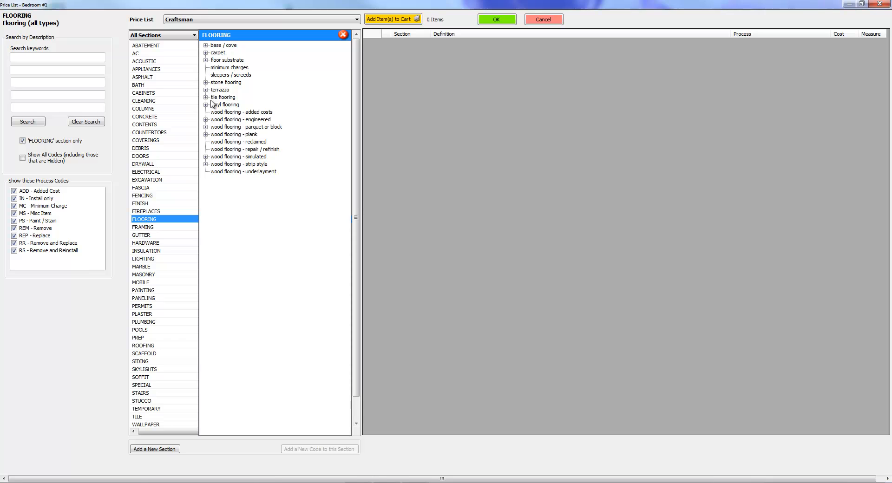
# Drill into tile flooring > standard > remove & replace to list its six priced items
pyautogui.click(205, 97)
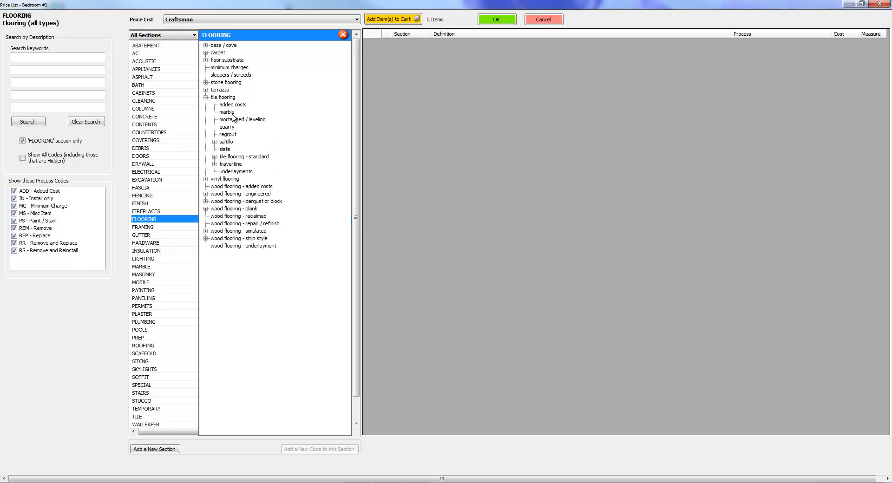
pyautogui.moveTo(245, 130)
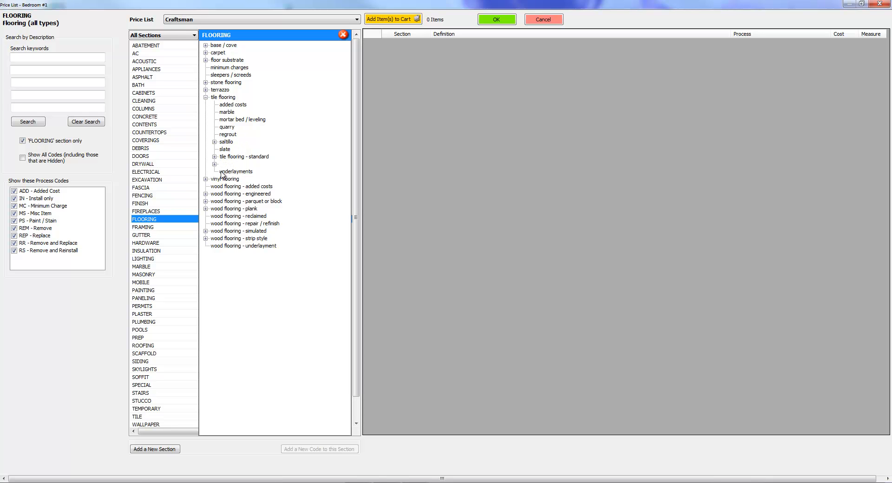
pyautogui.click(207, 156)
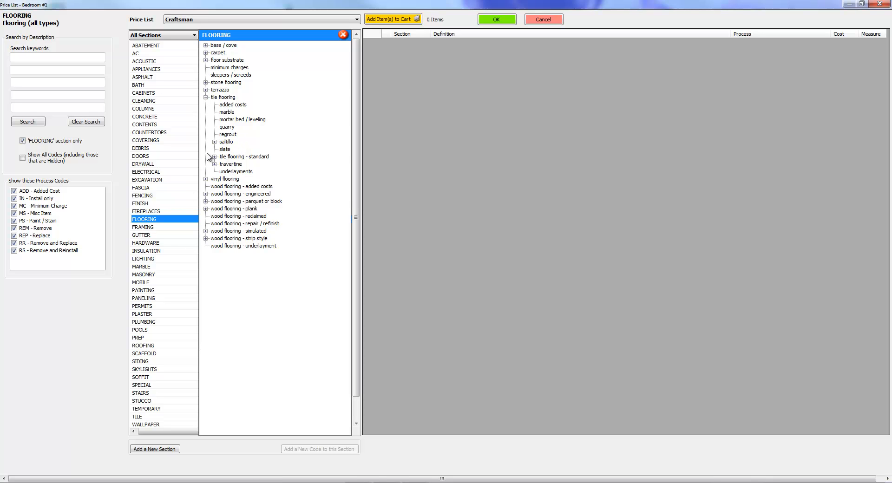
pyautogui.click(206, 156)
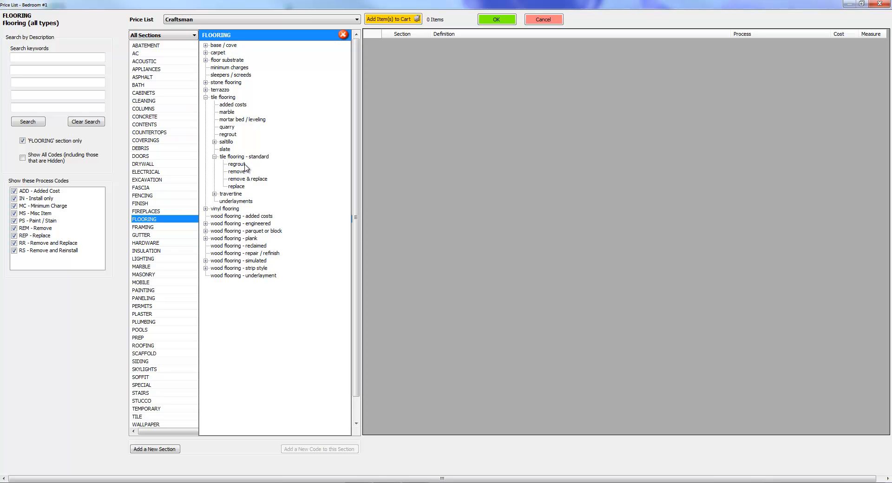
pyautogui.click(247, 178)
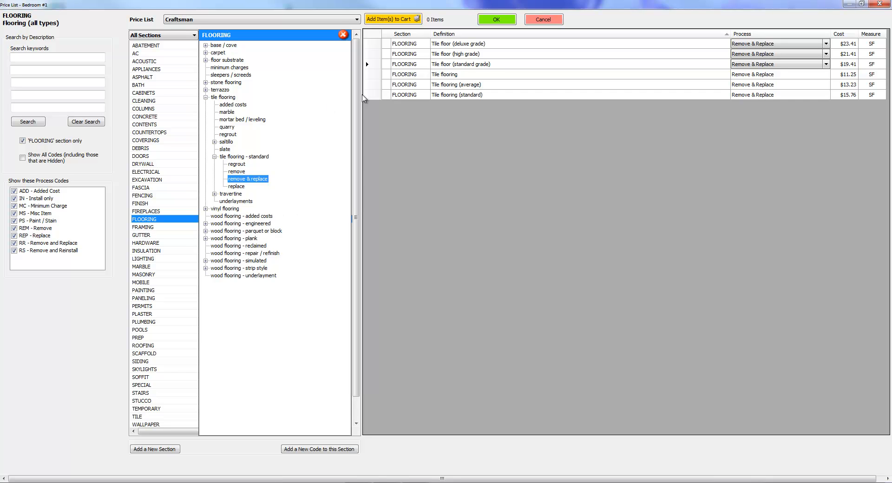
pyautogui.moveTo(497, 82)
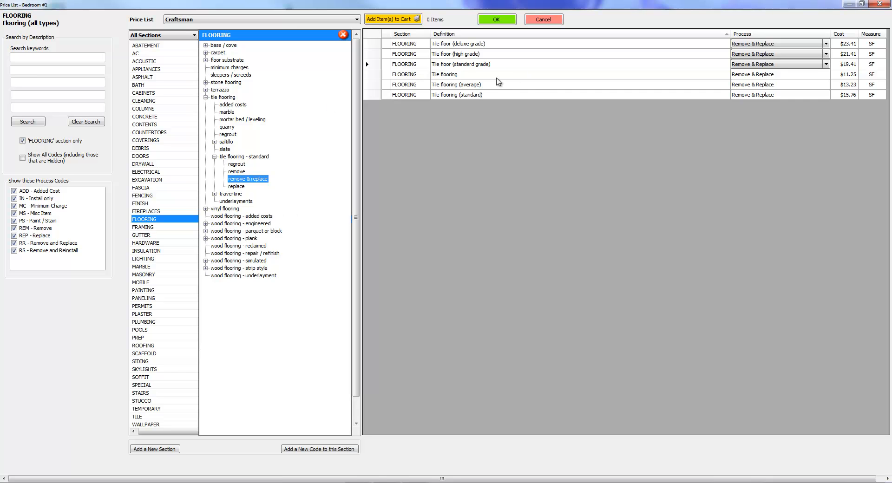
pyautogui.moveTo(495, 80)
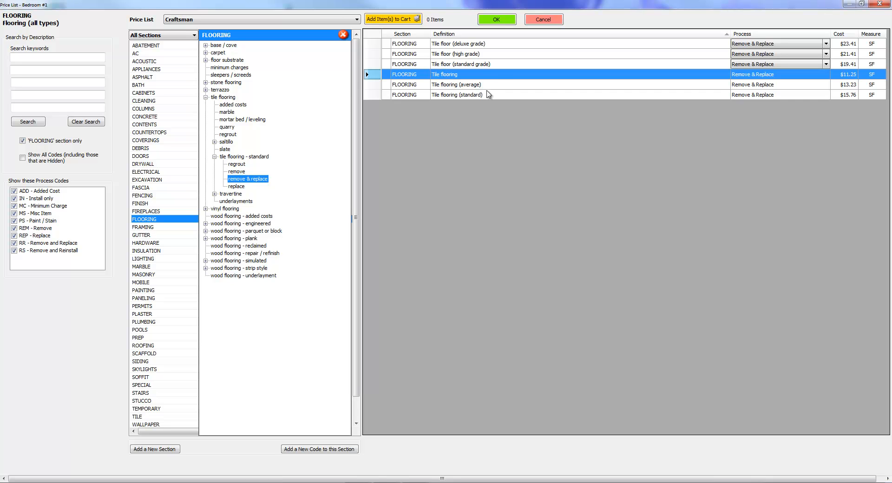
pyautogui.moveTo(475, 57)
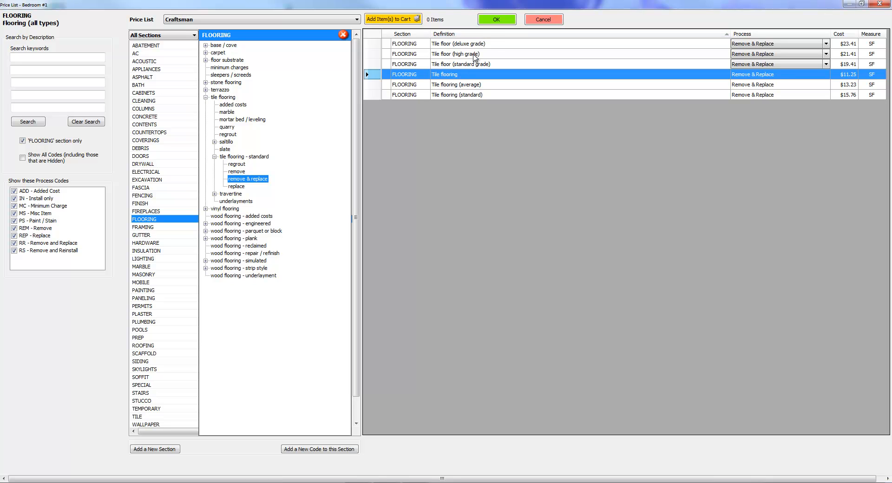
pyautogui.moveTo(495, 18)
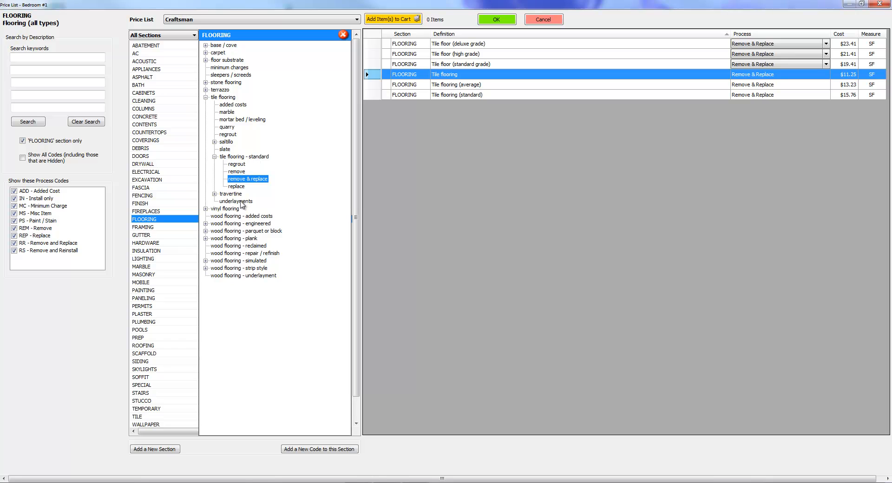
pyautogui.moveTo(535, 224)
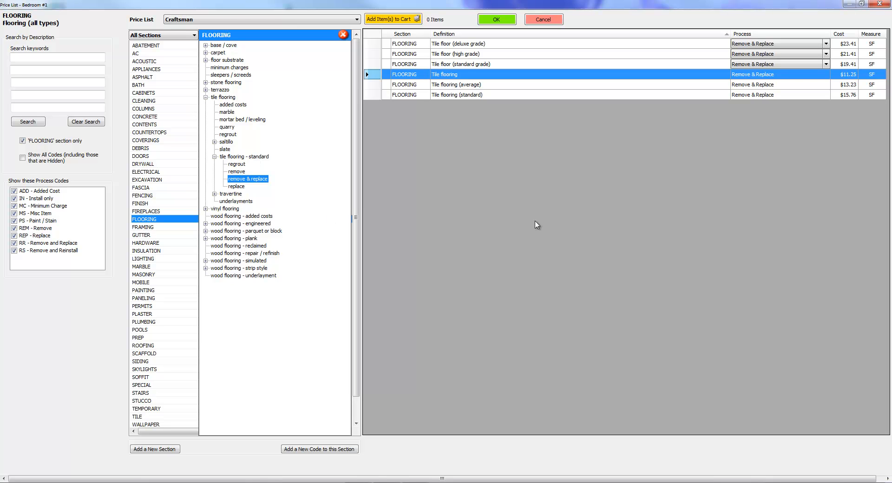
pyautogui.moveTo(480, 155)
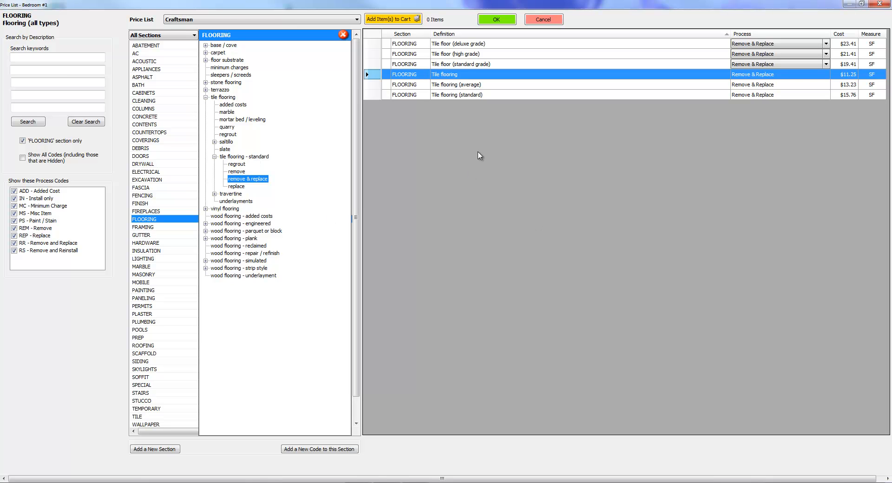
pyautogui.moveTo(191, 171)
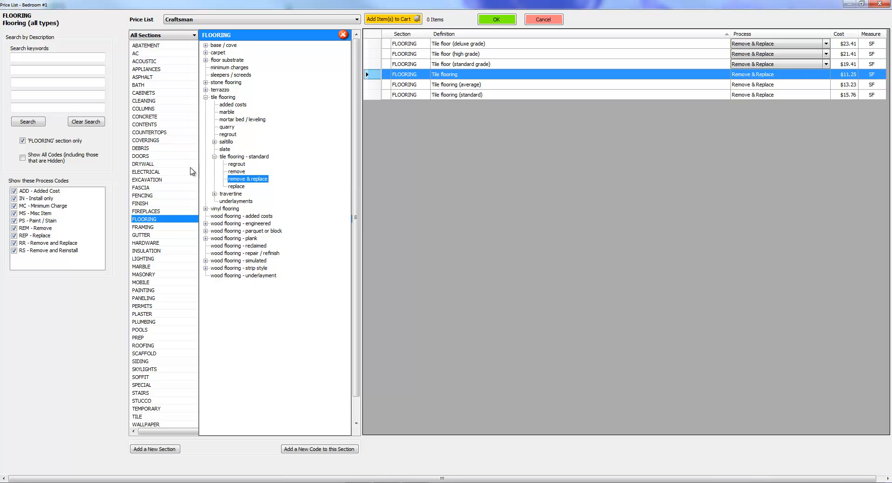
pyautogui.moveTo(232, 218)
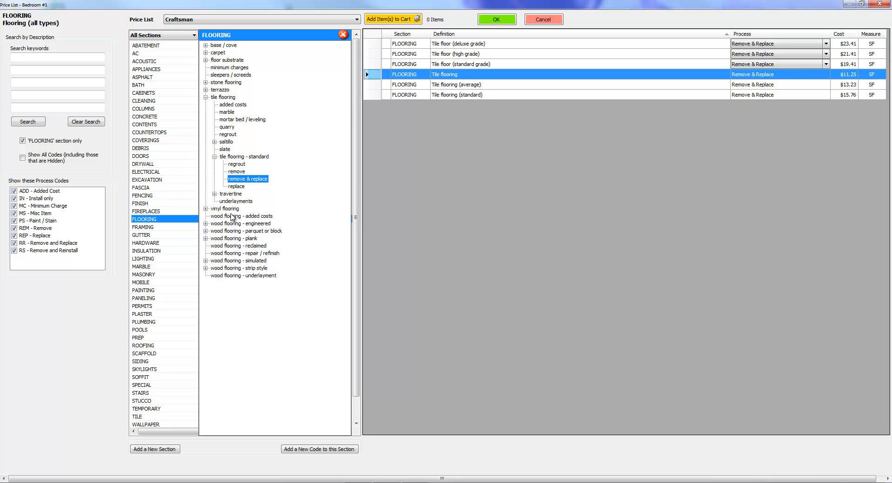
pyautogui.moveTo(290, 289)
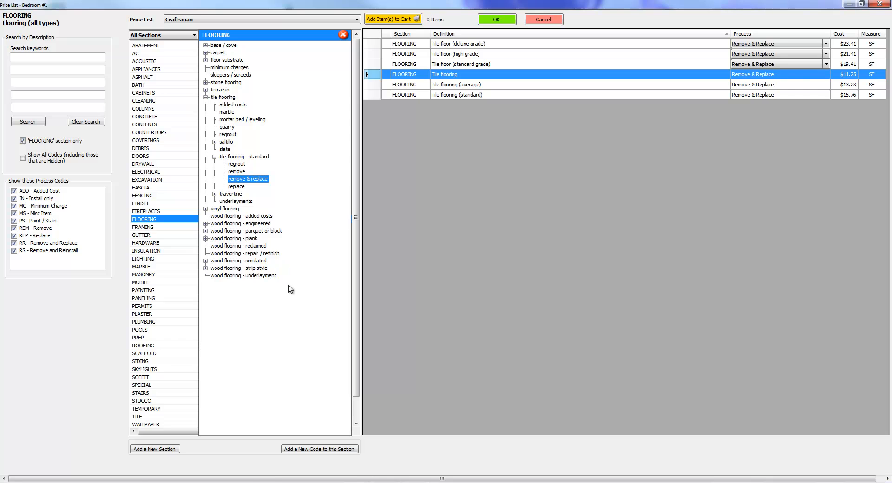
pyautogui.moveTo(430, 55)
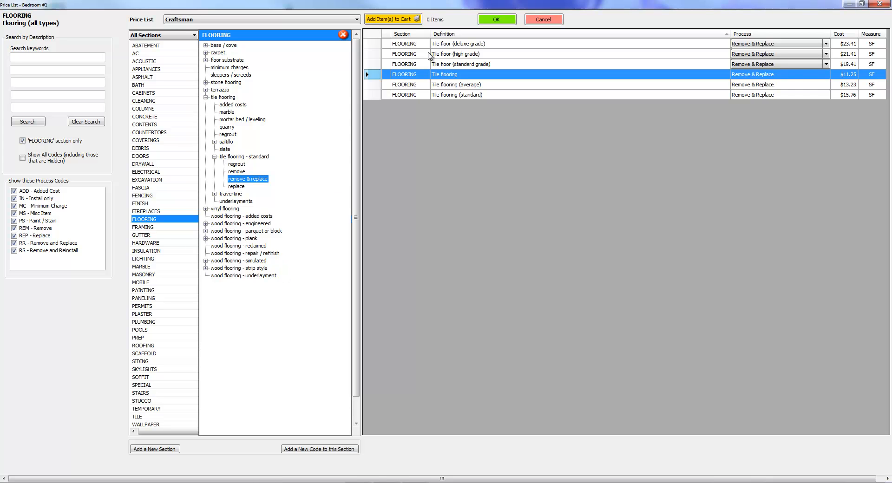
pyautogui.moveTo(392, 19)
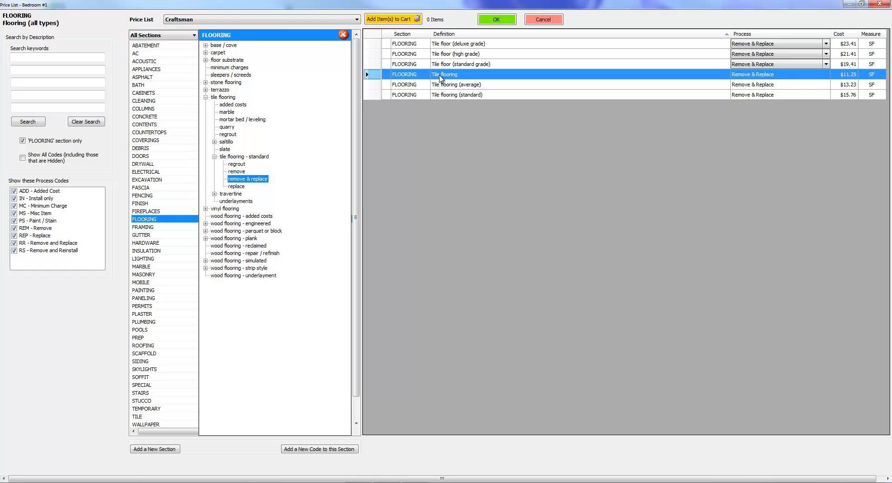
pyautogui.moveTo(455, 78)
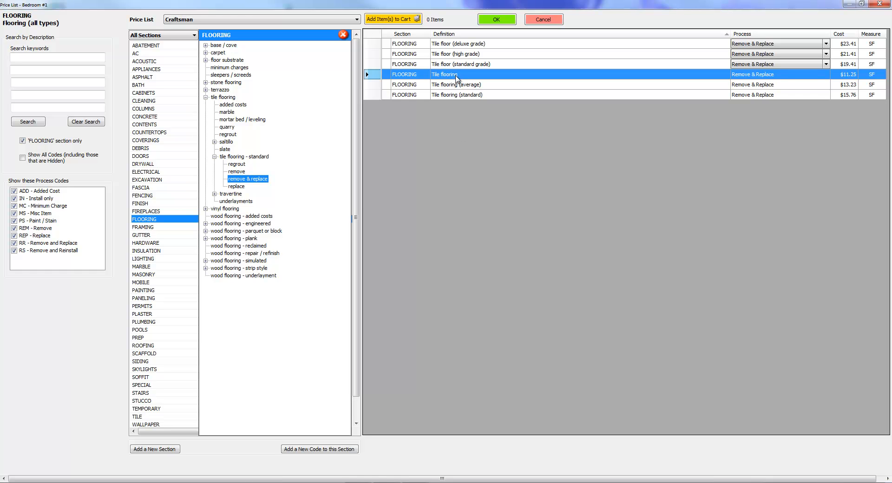
# Accept the tile flooring item into Bedroom #1 ($1,300.08) and select all its tasks
pyautogui.click(495, 18)
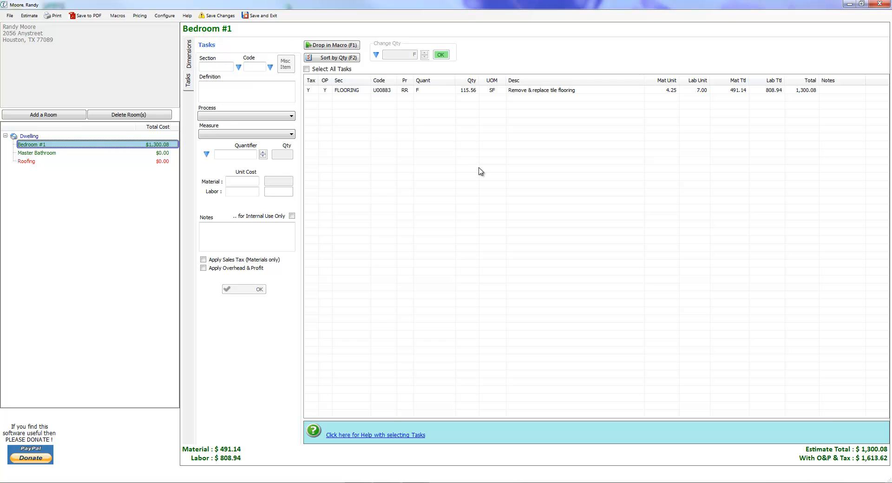
pyautogui.click(306, 69)
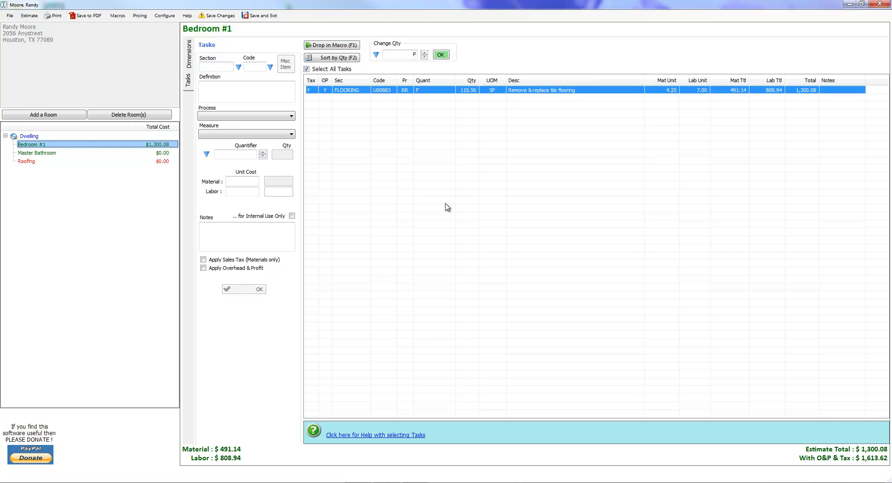
pyautogui.moveTo(463, 196)
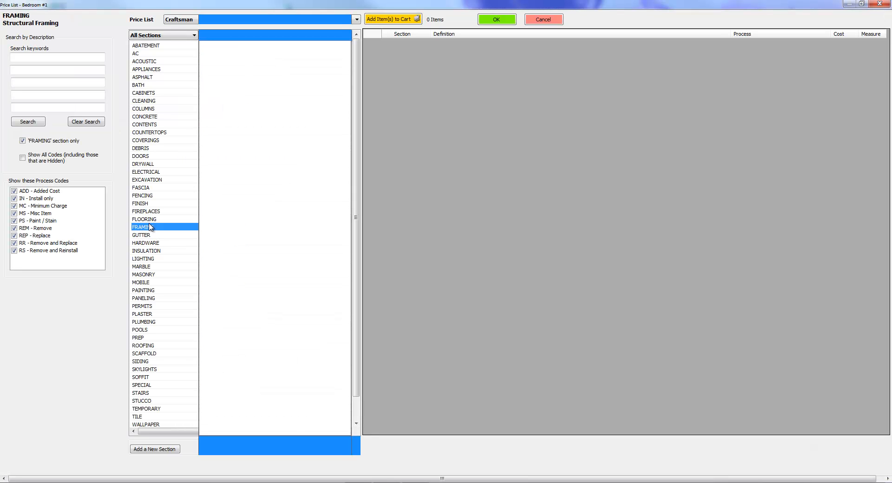
# Add the standard remove & replace Tile flooring item to the cart from the Flooring section
pyautogui.click(144, 219)
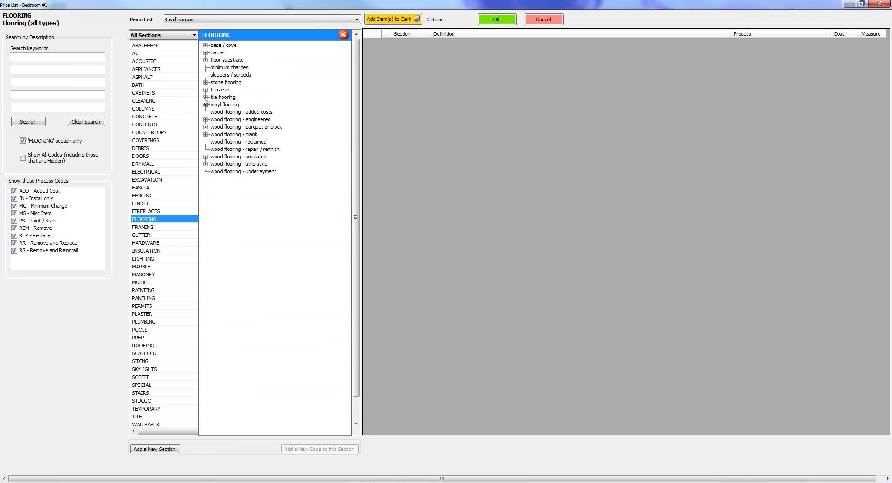
pyautogui.click(206, 96)
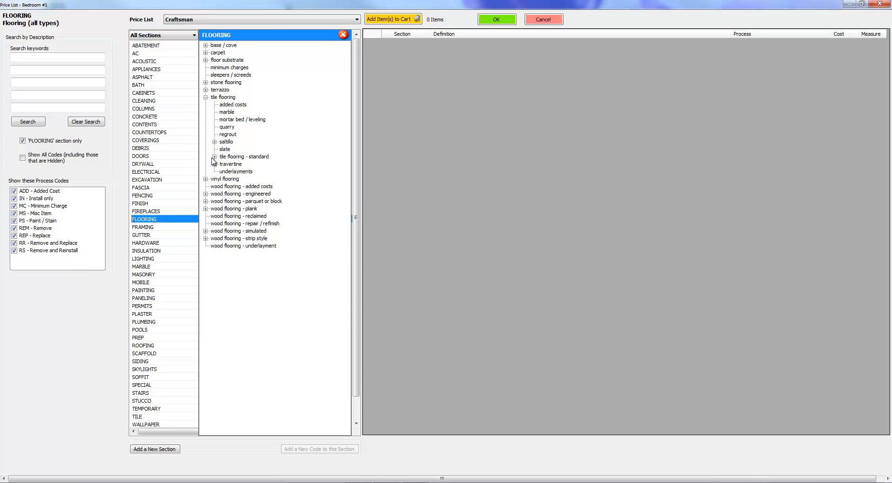
pyautogui.click(206, 156)
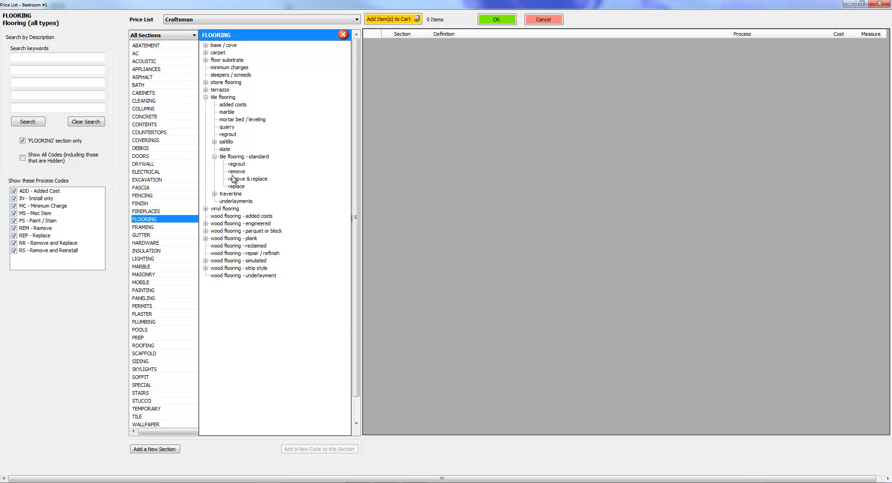
pyautogui.click(249, 179)
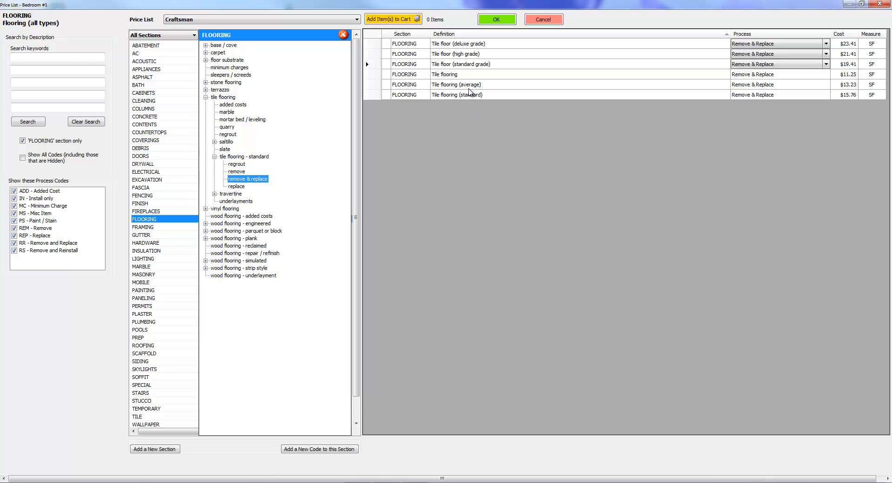
pyautogui.click(444, 74)
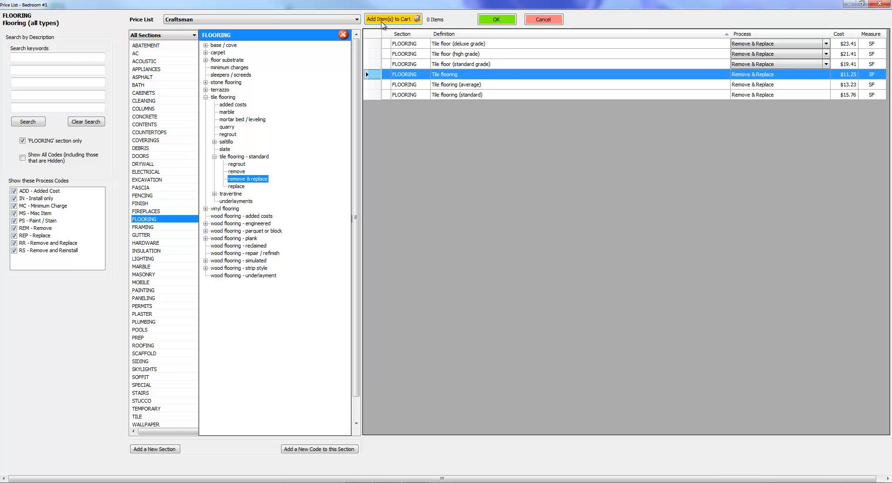
pyautogui.click(391, 19)
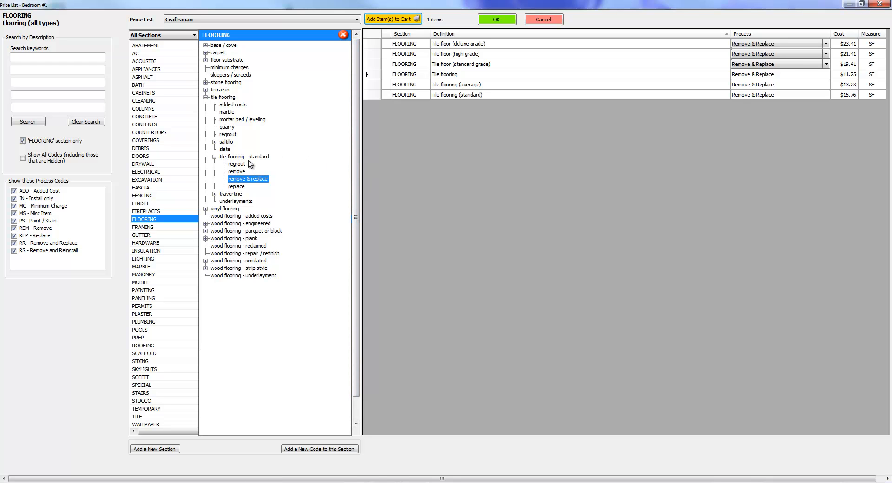
pyautogui.moveTo(262, 170)
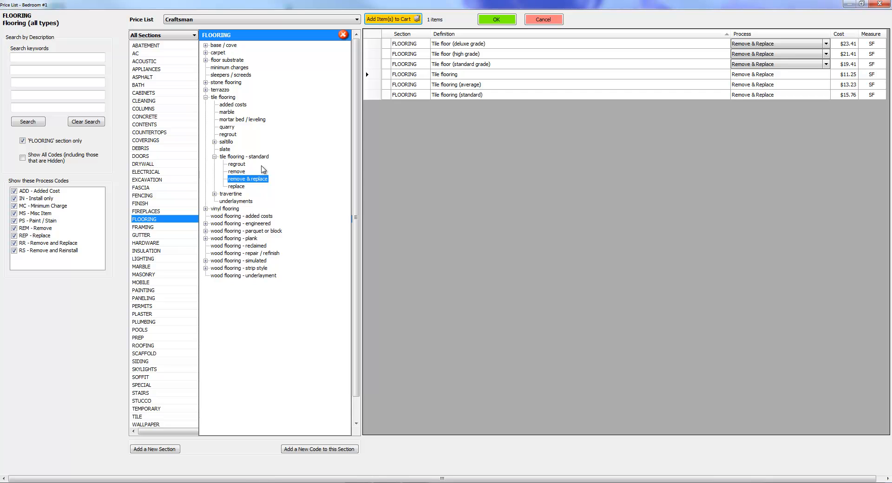
pyautogui.moveTo(197, 141)
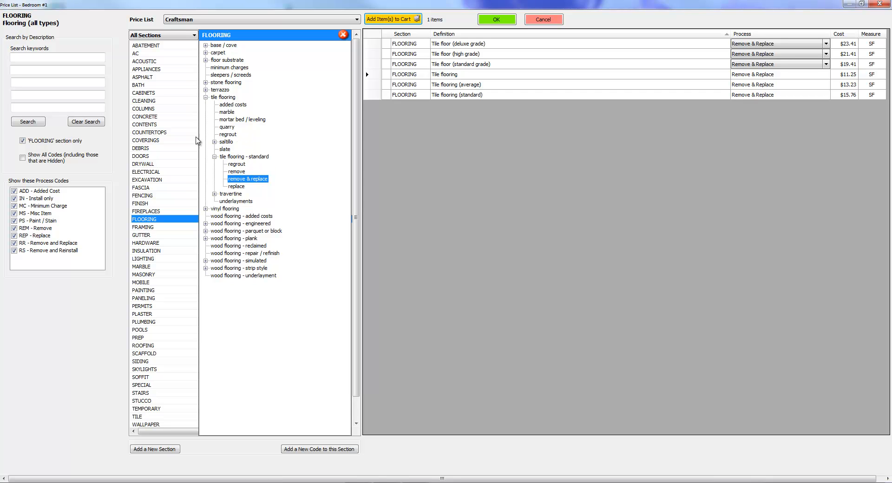
pyautogui.moveTo(257, 172)
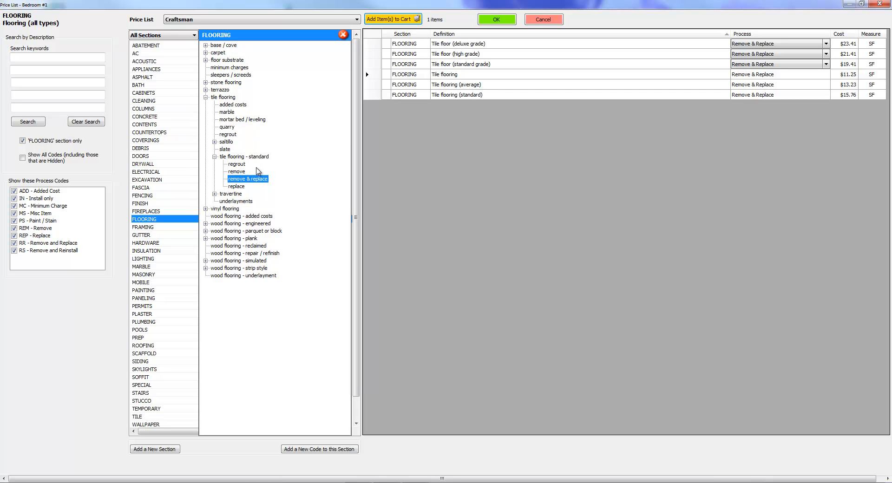
pyautogui.moveTo(153, 104)
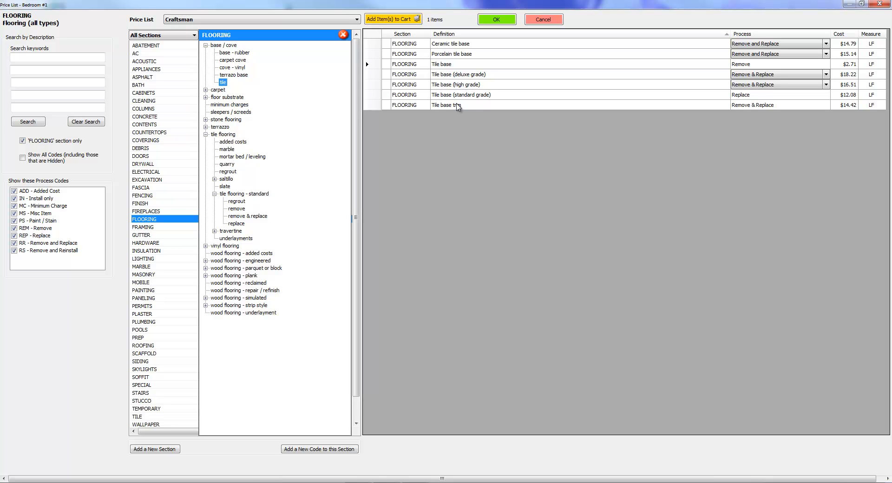
# Add the Tile base trim item ($14.42 per LF) to the cart, making two items
pyautogui.click(450, 105)
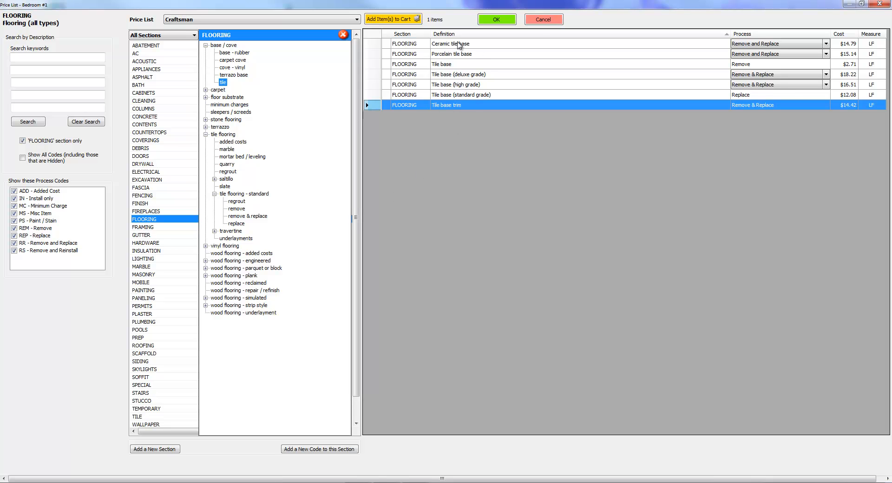
pyautogui.moveTo(392, 18)
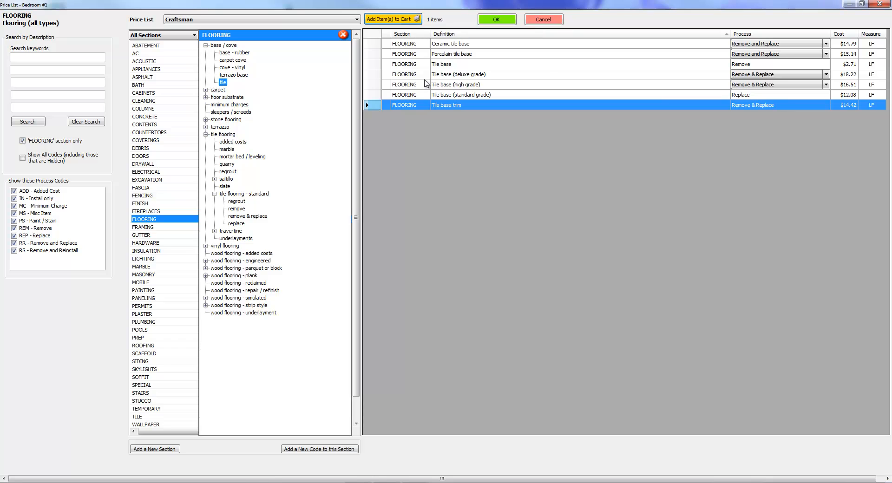
pyautogui.click(392, 18)
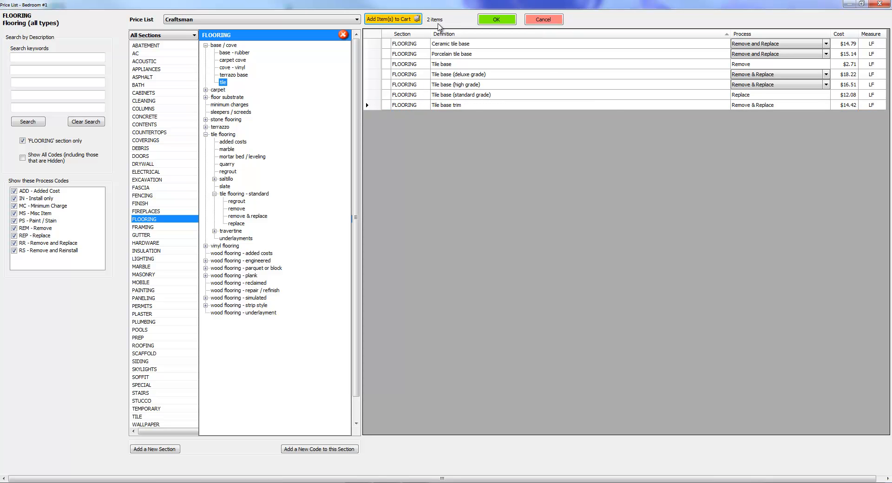
pyautogui.click(343, 35)
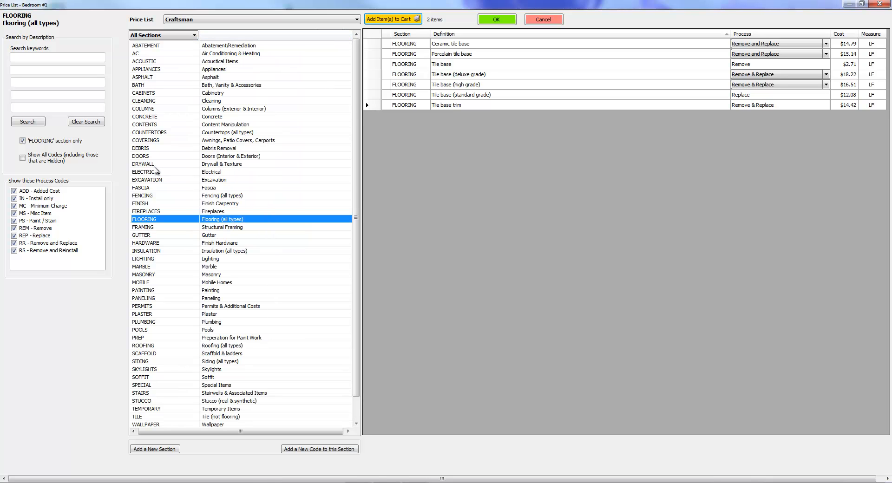
# Add the drywall patch and scrape wall texture items to the cart from the Drywall section
pyautogui.click(143, 164)
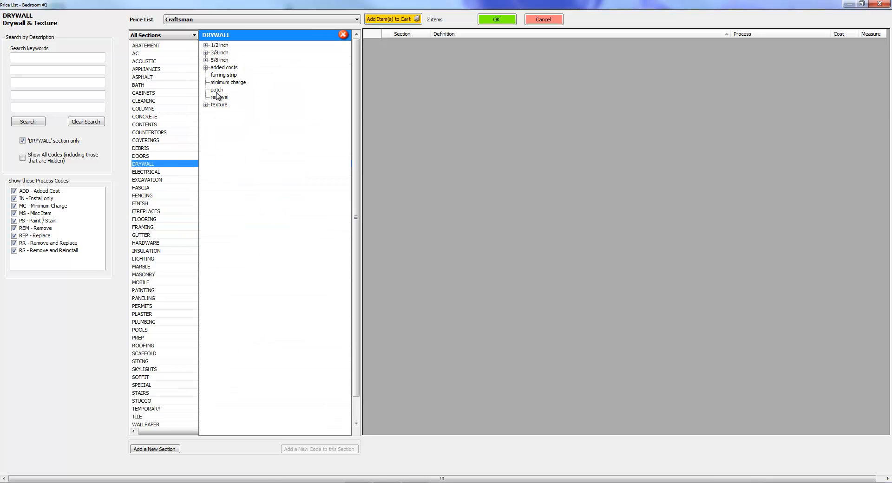
pyautogui.click(216, 90)
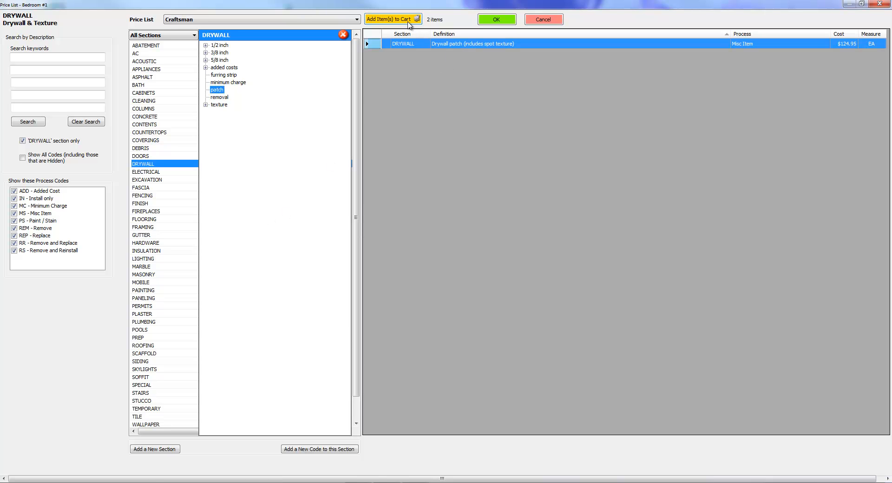
pyautogui.click(389, 19)
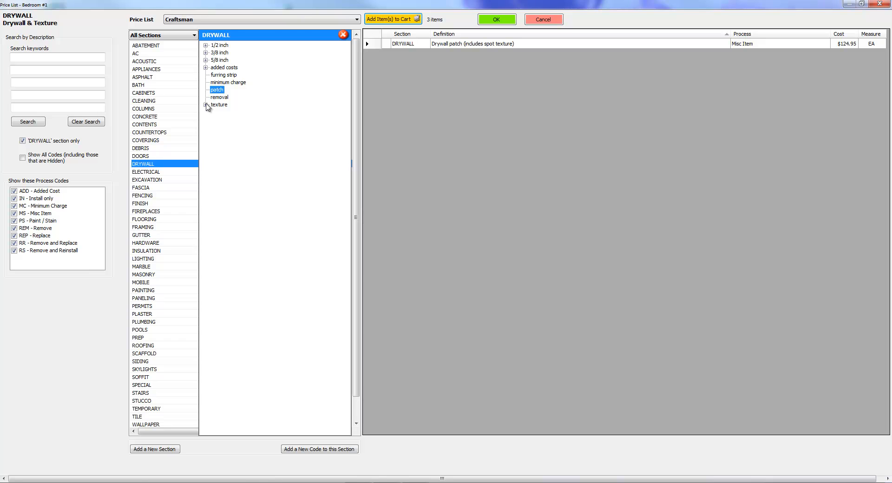
pyautogui.click(207, 105)
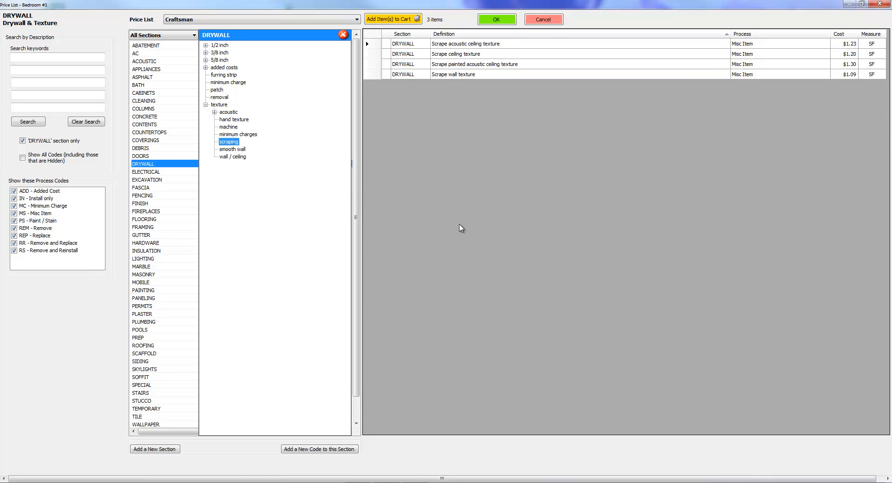
pyautogui.click(453, 74)
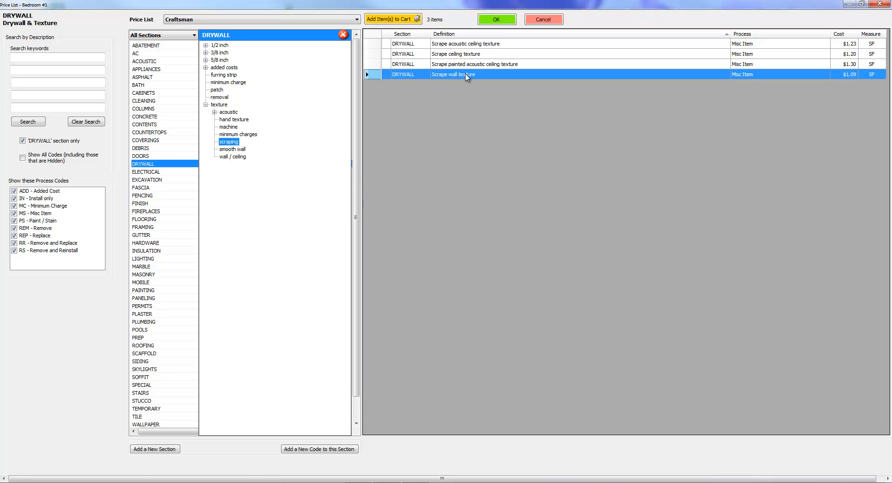
pyautogui.click(392, 19)
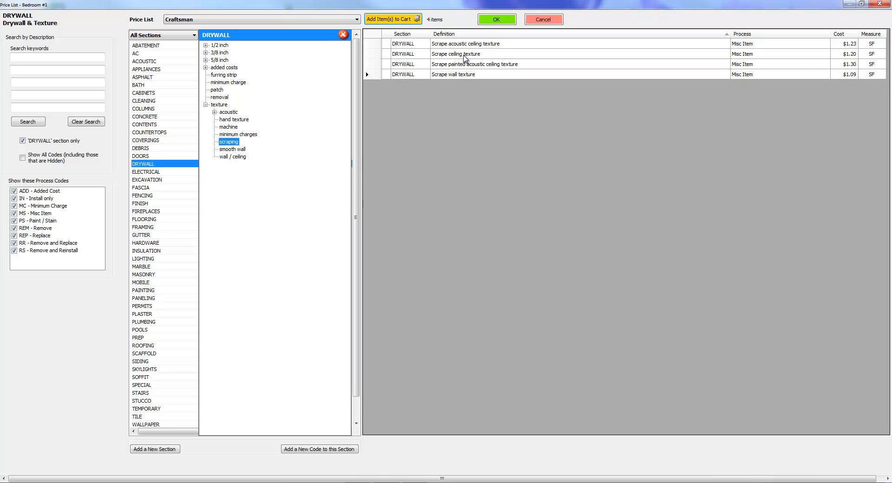
# Add scrape ceiling texture and machine-applied drywall texture, bringing the cart to six items
pyautogui.click(456, 53)
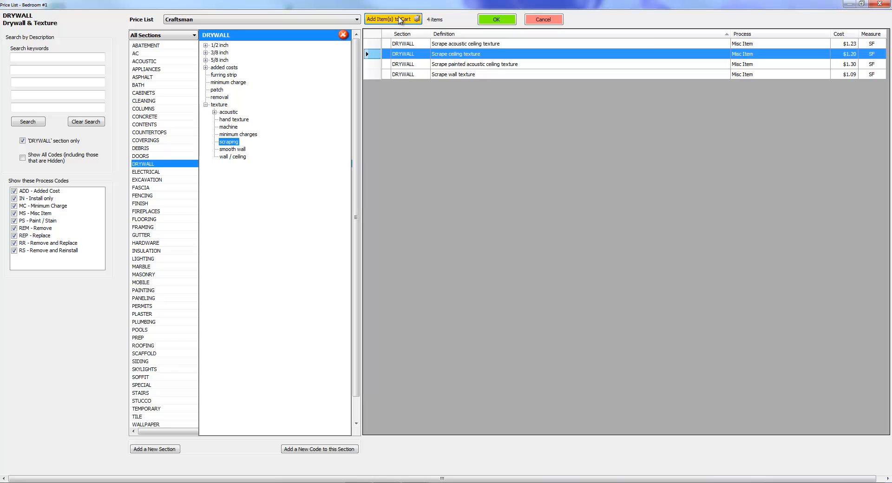
pyautogui.click(392, 19)
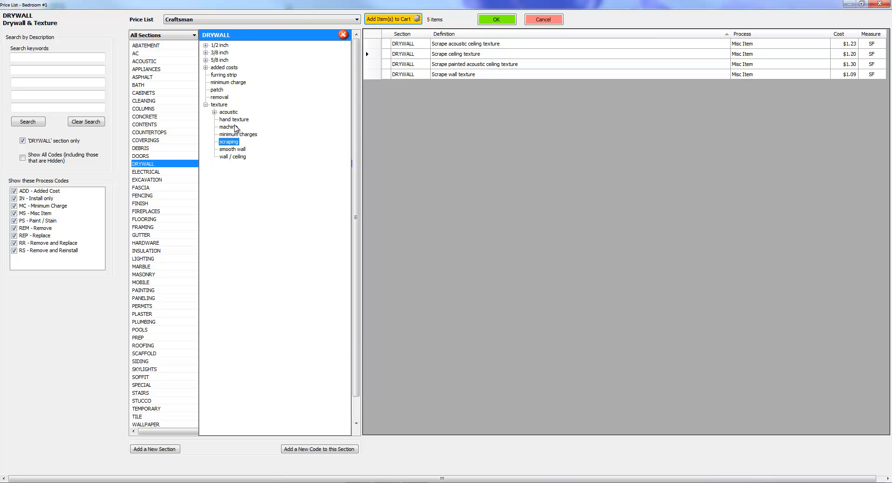
pyautogui.moveTo(235, 131)
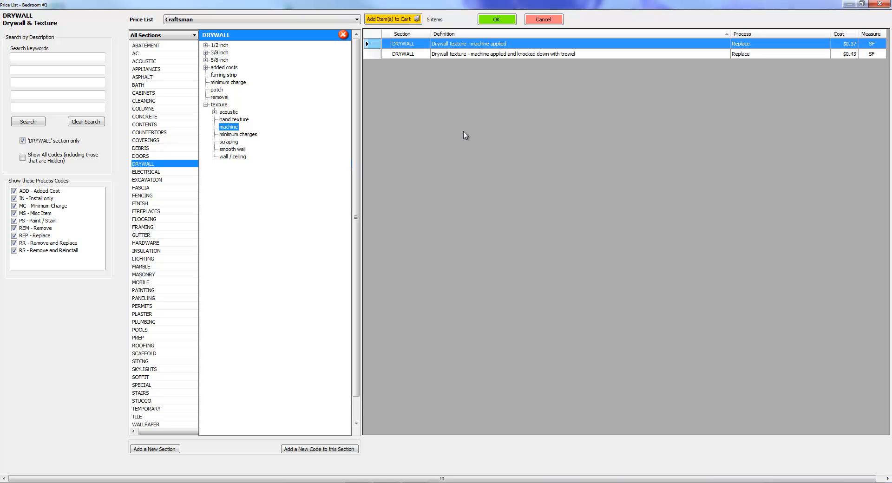
pyautogui.click(389, 19)
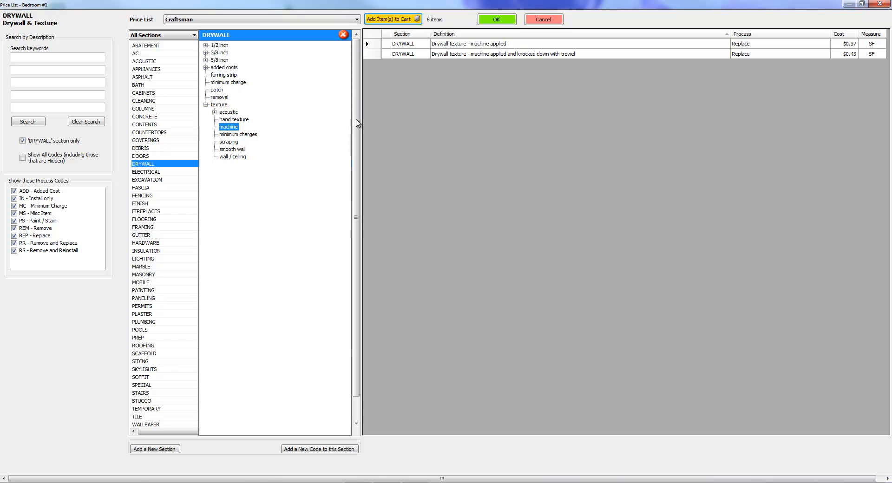
pyautogui.moveTo(176, 248)
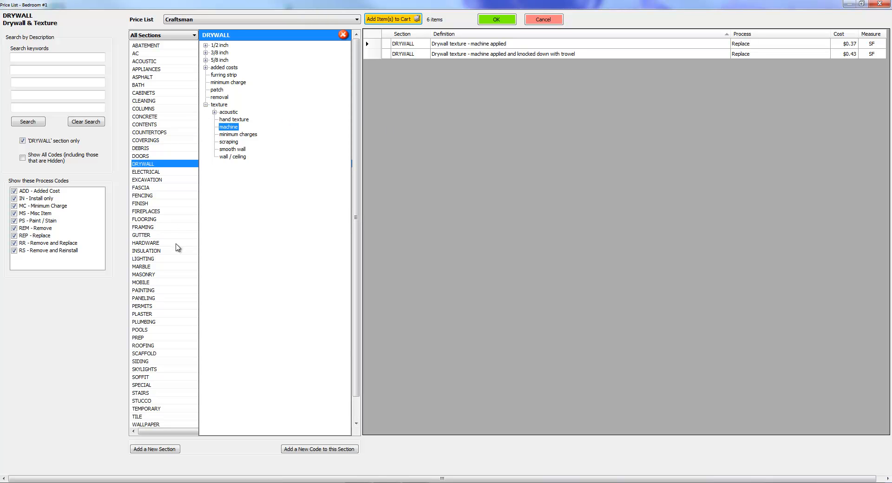
pyautogui.moveTo(182, 261)
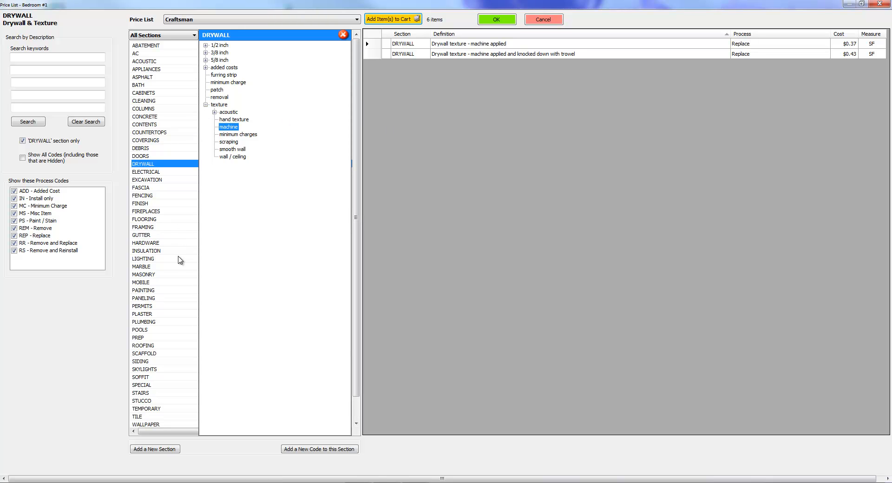
pyautogui.click(342, 34)
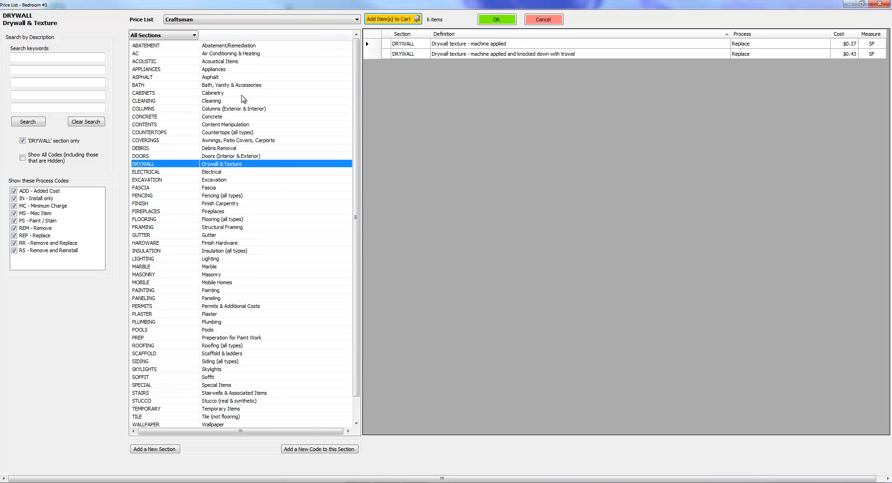
pyautogui.moveTo(176, 181)
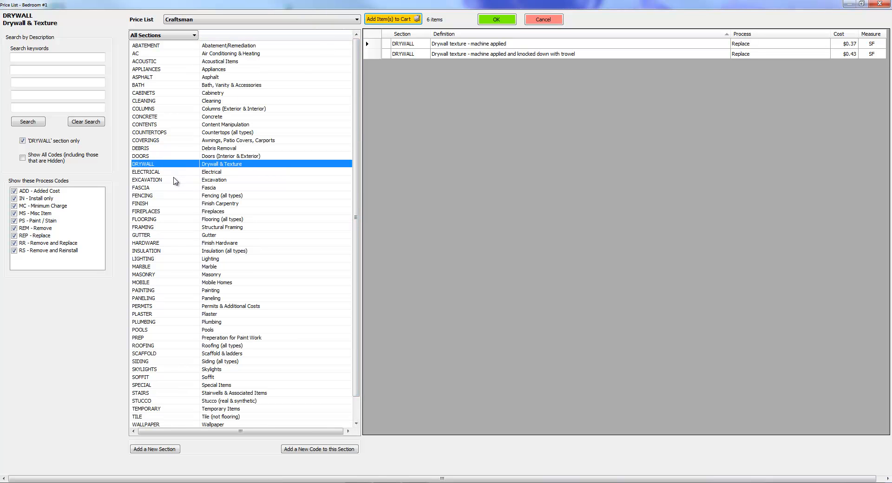
pyautogui.click(137, 337)
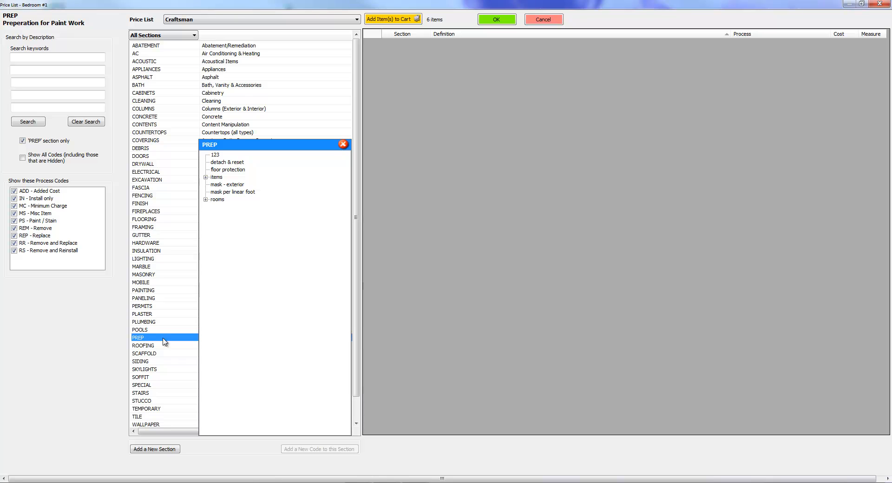
pyautogui.moveTo(223, 196)
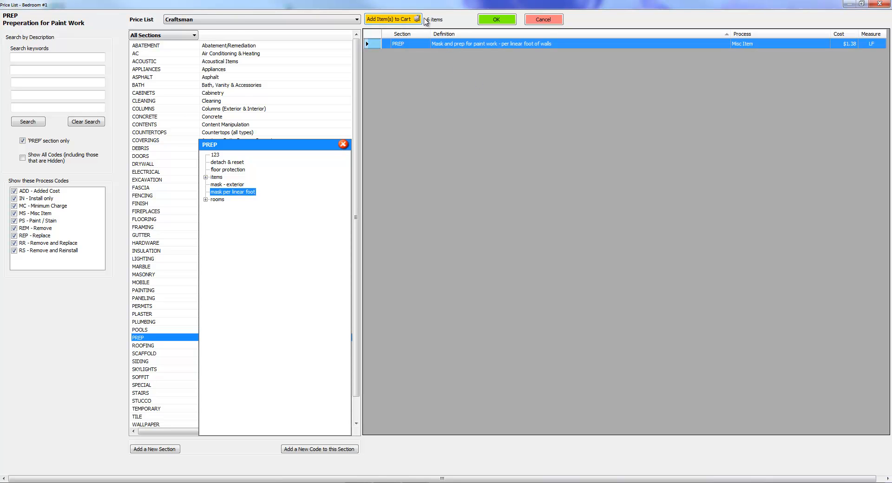
# Cart the mask and prep per LF item and accept all items into Bedroom #1, totaling $3,062.22
pyautogui.click(390, 19)
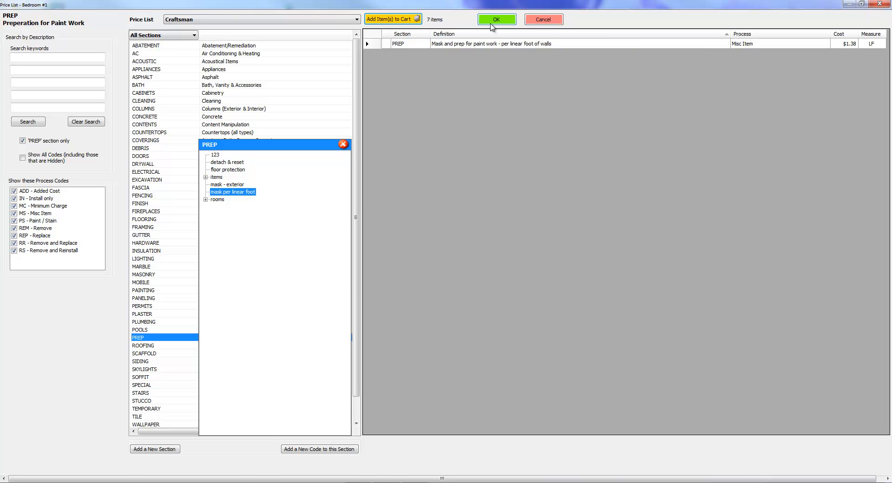
pyautogui.click(496, 19)
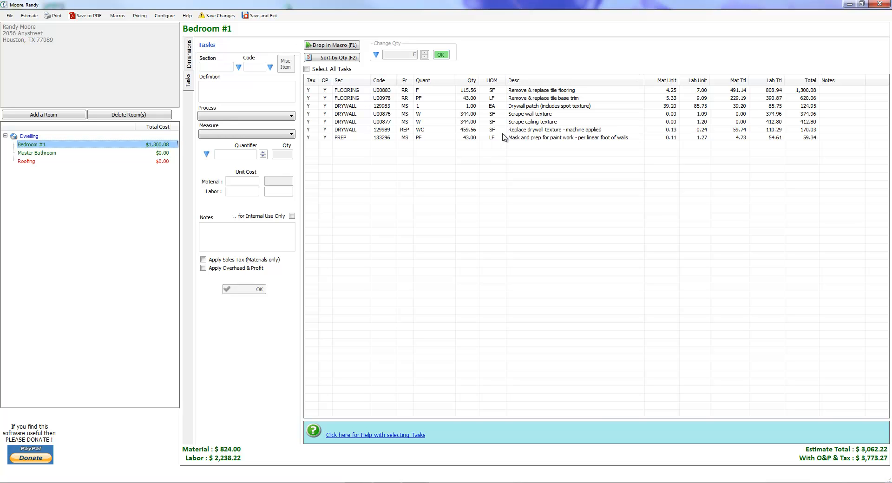
pyautogui.moveTo(529, 143)
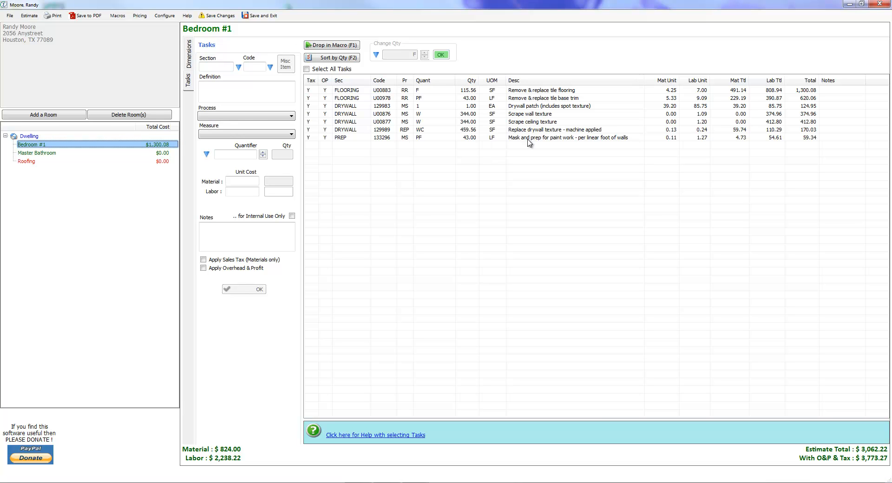
pyautogui.moveTo(521, 140)
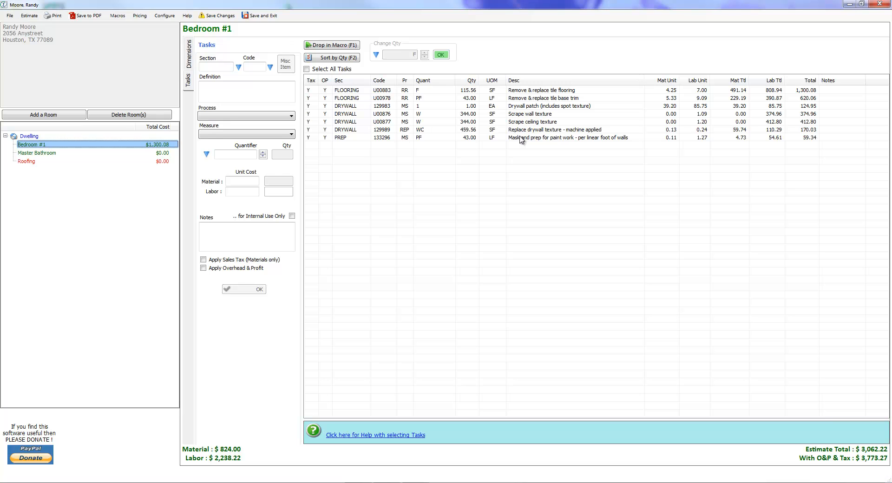
# Move the mask-and-prep task above the replace drywall texture task in the grid
pyautogui.click(569, 138)
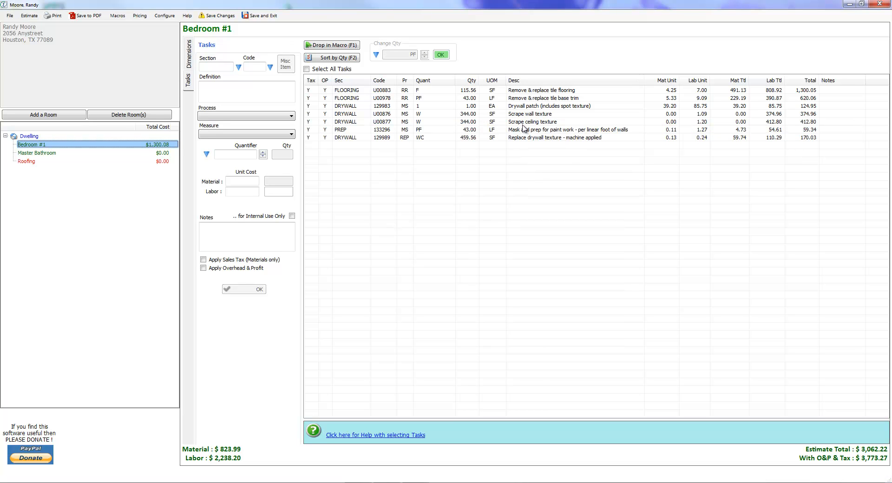
pyautogui.click(569, 129)
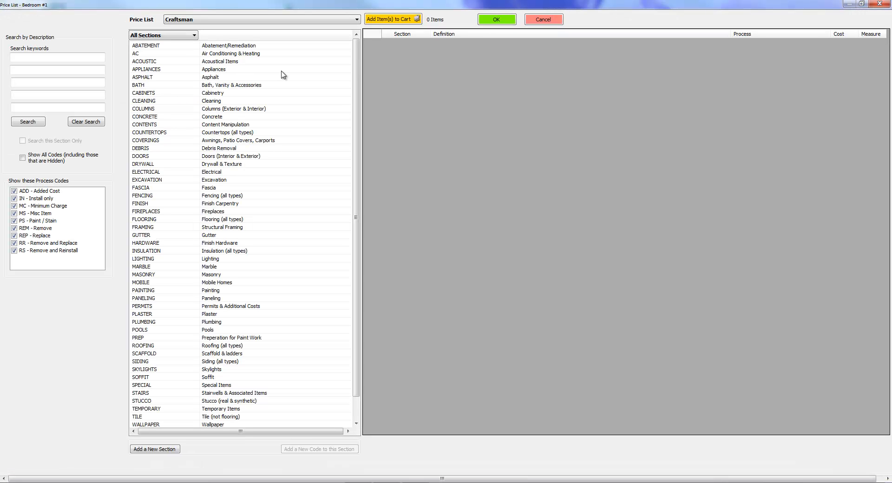
pyautogui.moveTo(210, 188)
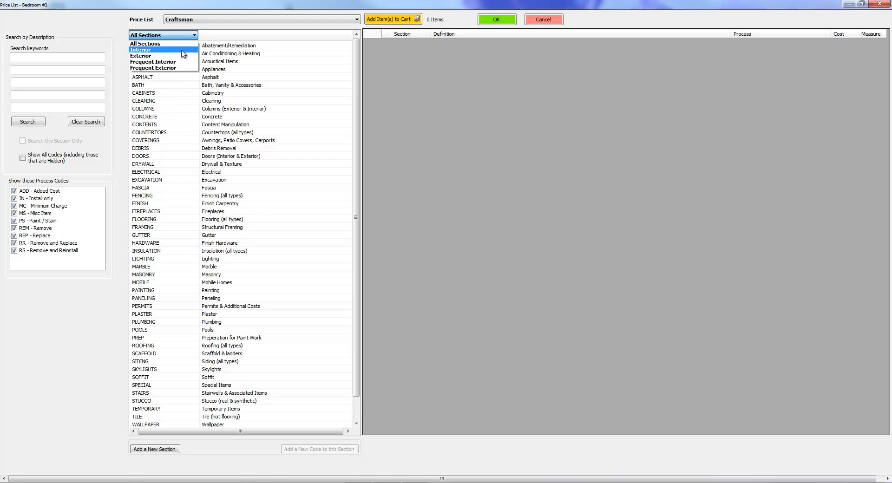
pyautogui.moveTo(163, 44)
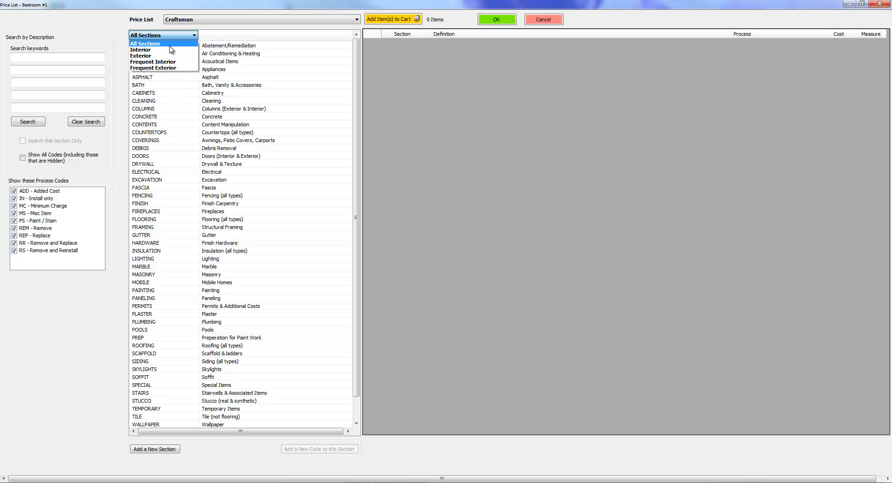
pyautogui.click(141, 50)
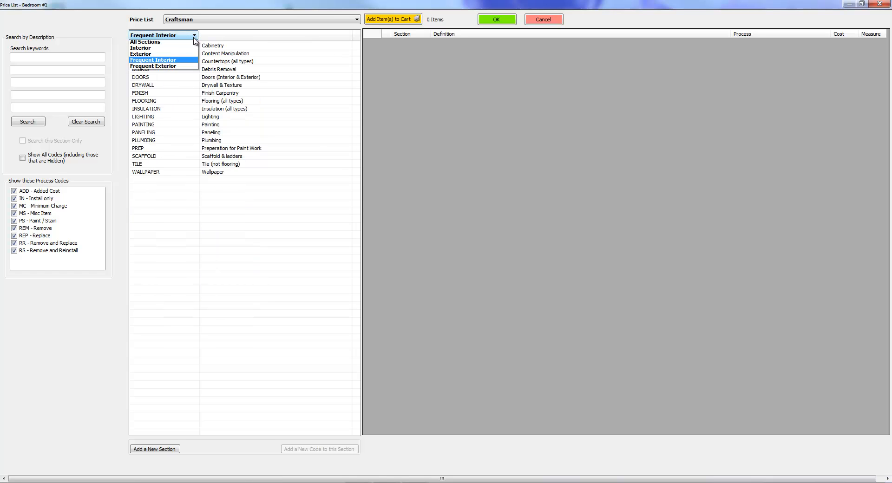
pyautogui.click(140, 48)
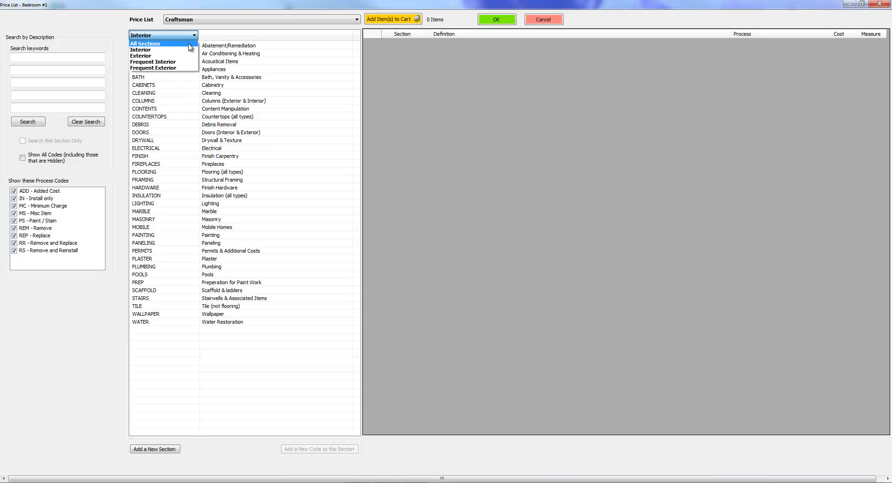
pyautogui.click(146, 44)
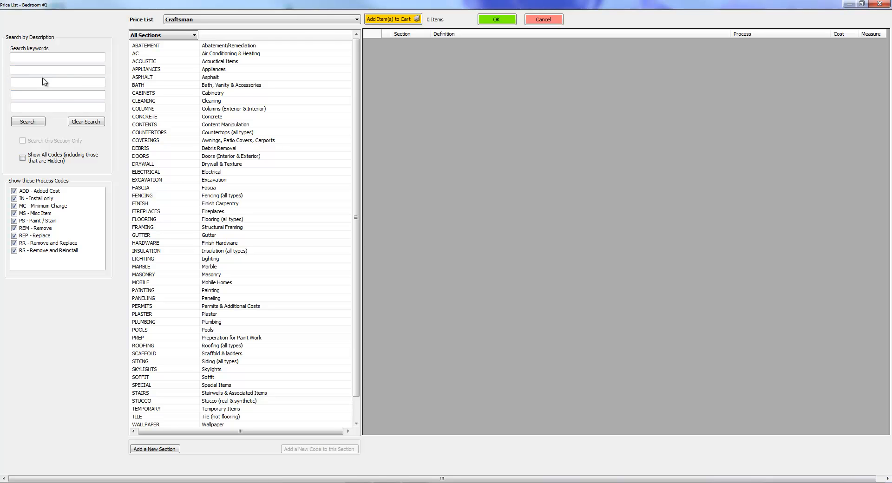
pyautogui.moveTo(98, 82)
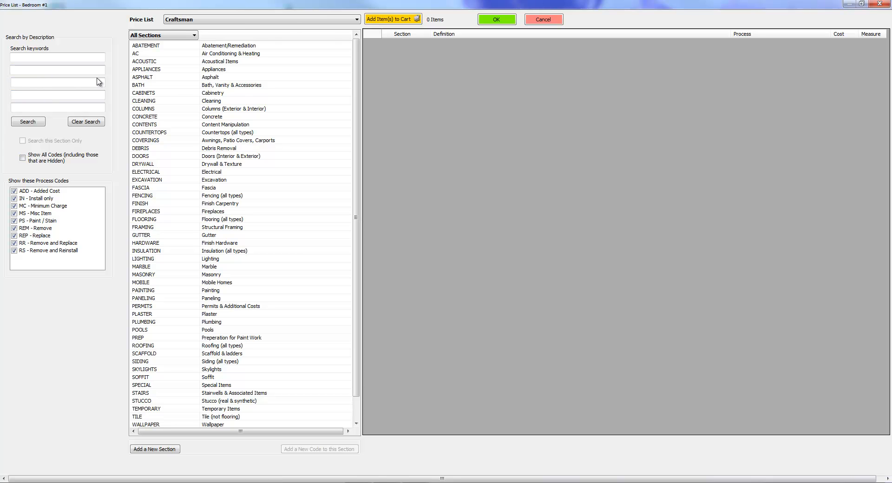
pyautogui.moveTo(197, 125)
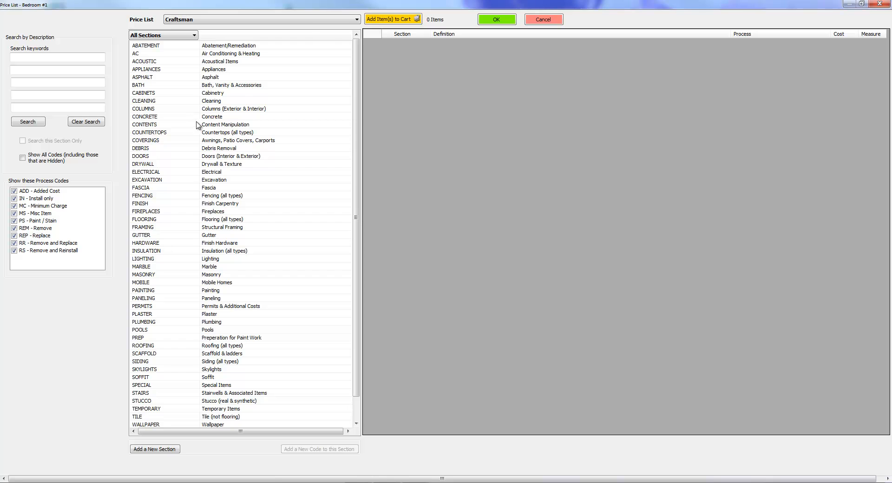
pyautogui.moveTo(183, 114)
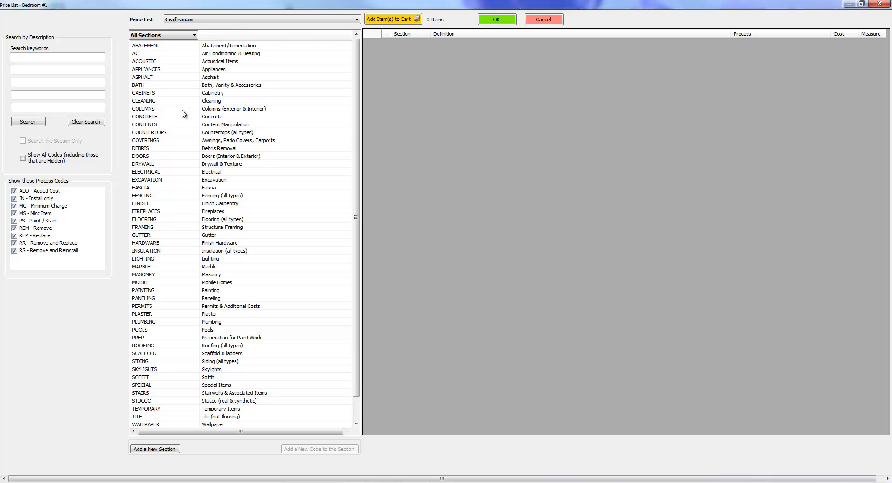
pyautogui.moveTo(231, 140)
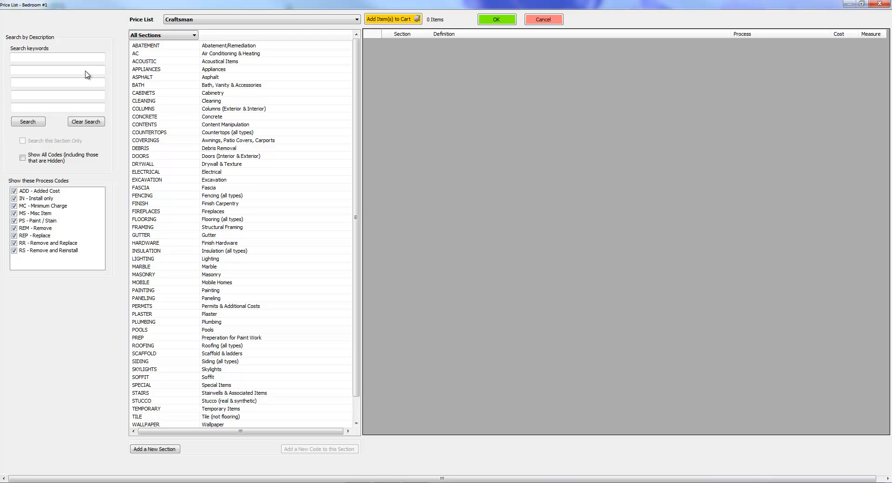
pyautogui.moveTo(267, 221)
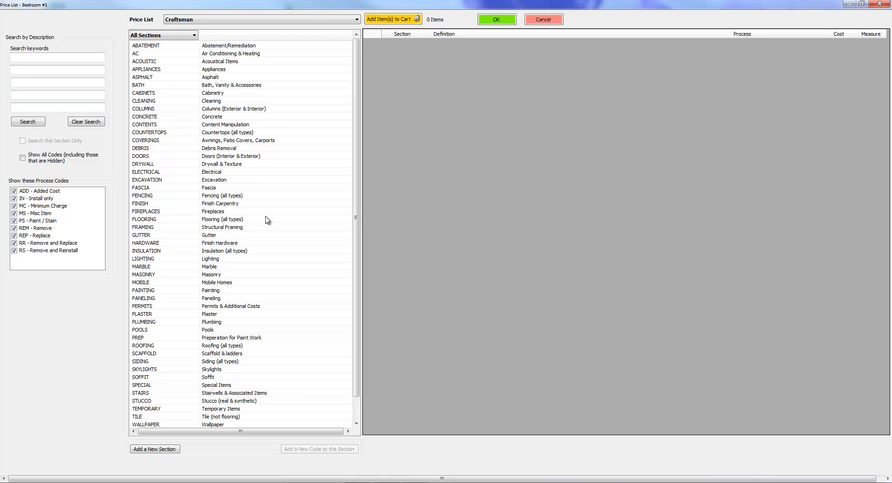